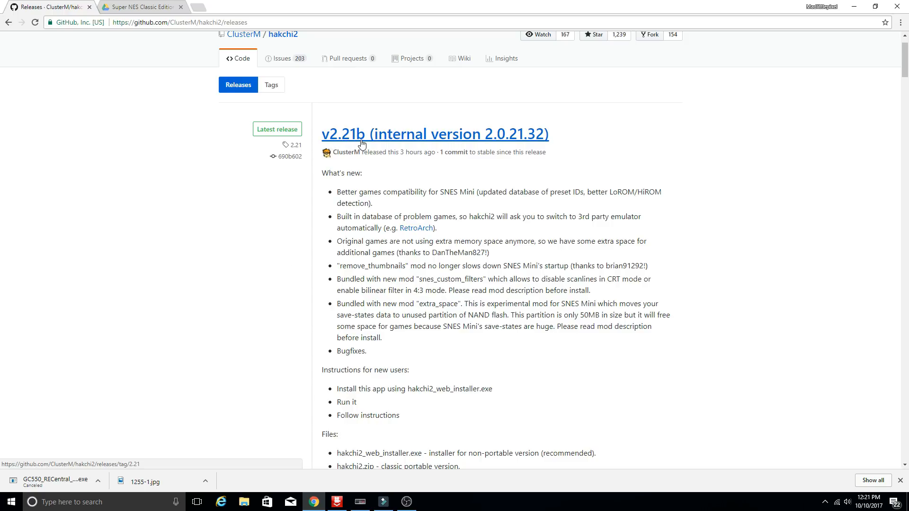
mouse_move(445, 200)
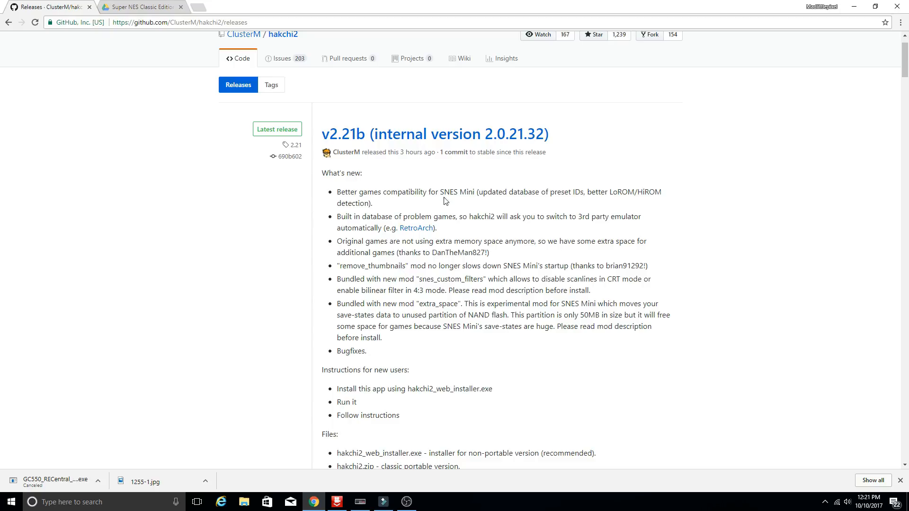
mouse_move(416, 229)
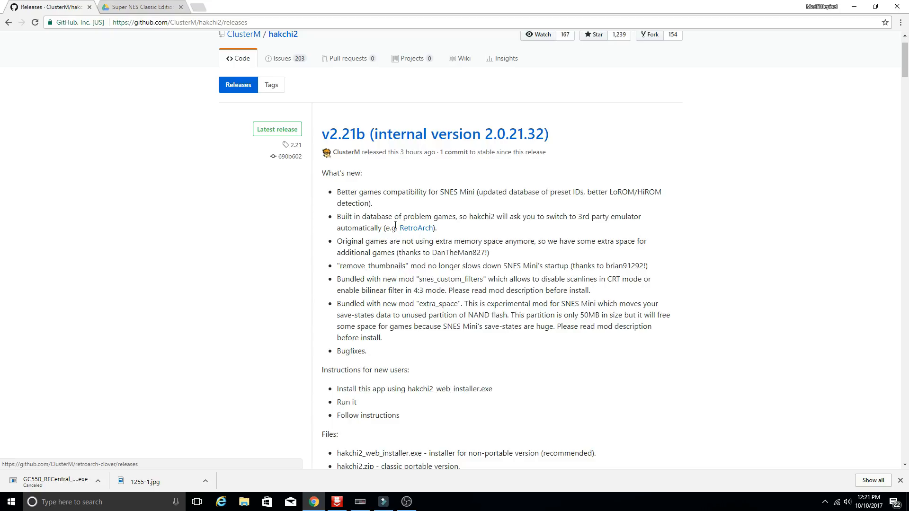
mouse_move(462, 201)
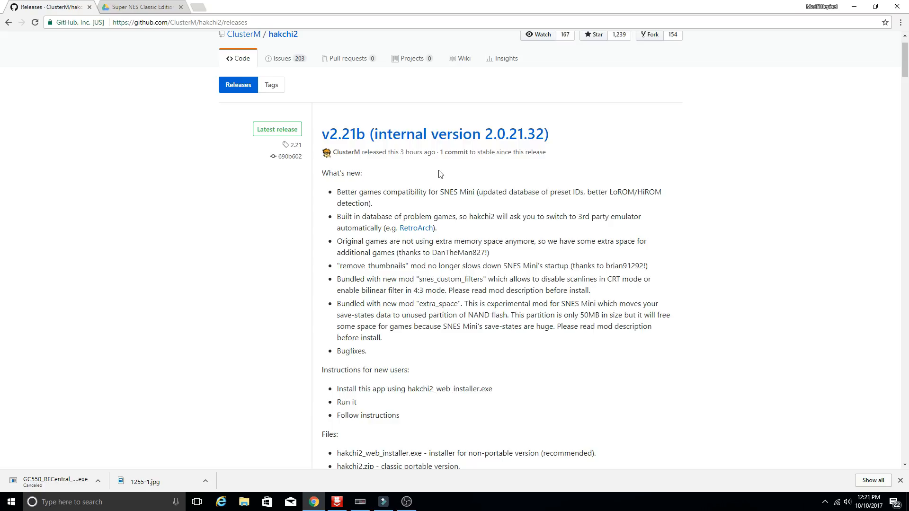
mouse_move(367, 270)
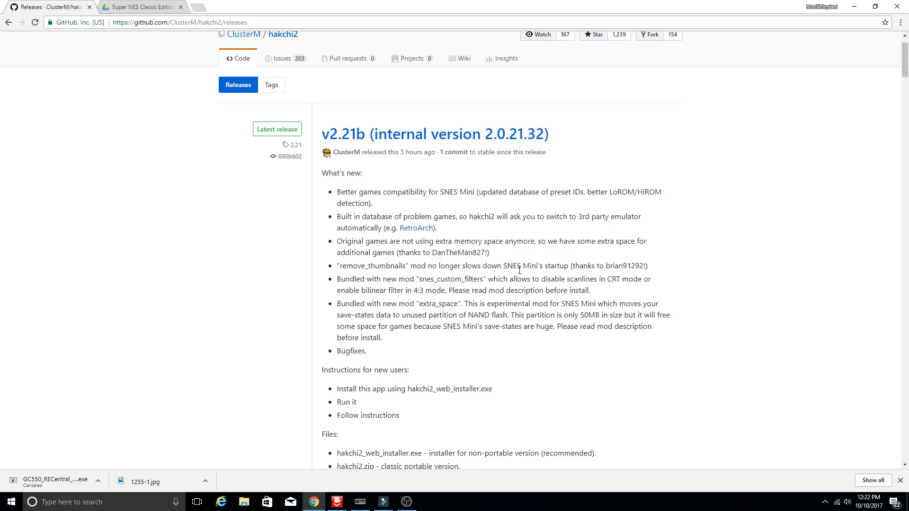
mouse_move(409, 288)
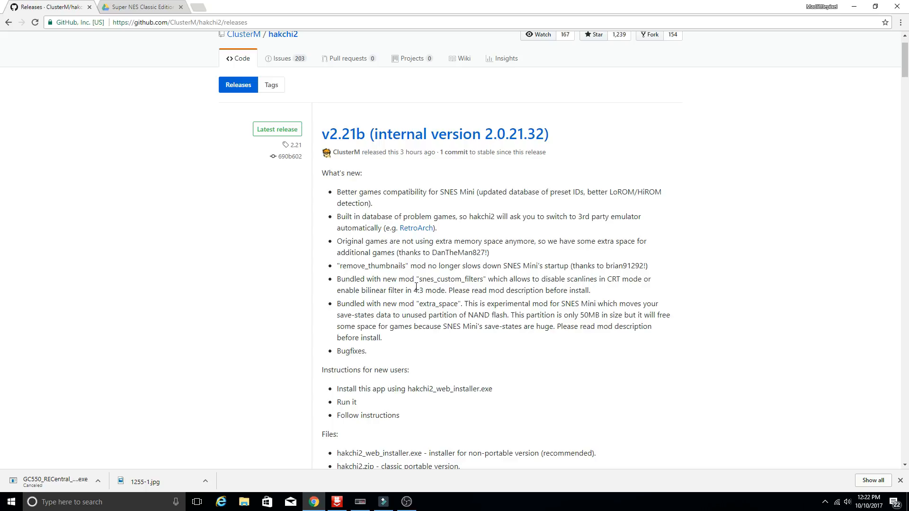
mouse_move(414, 288)
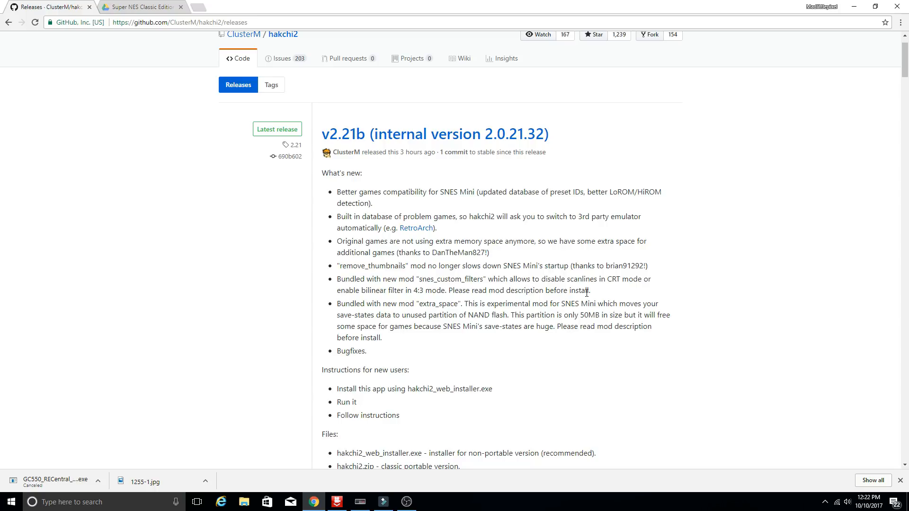
mouse_move(416, 315)
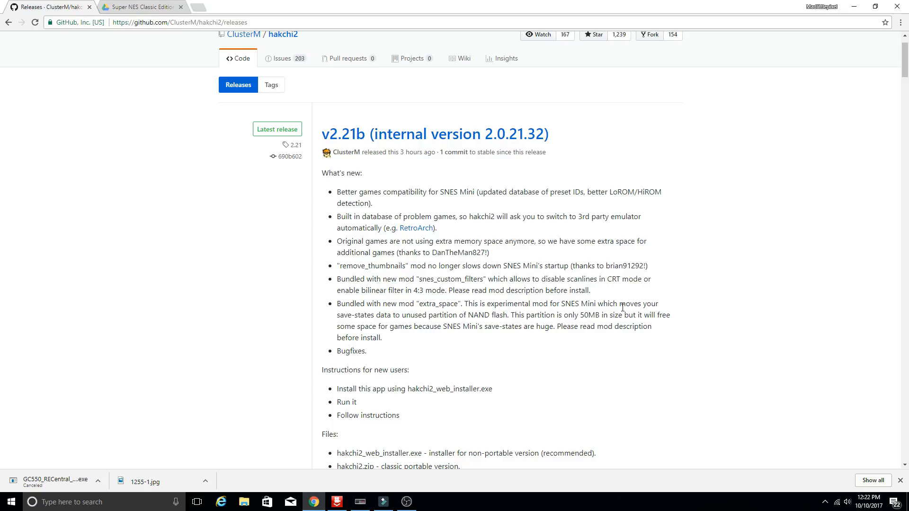
mouse_move(432, 323)
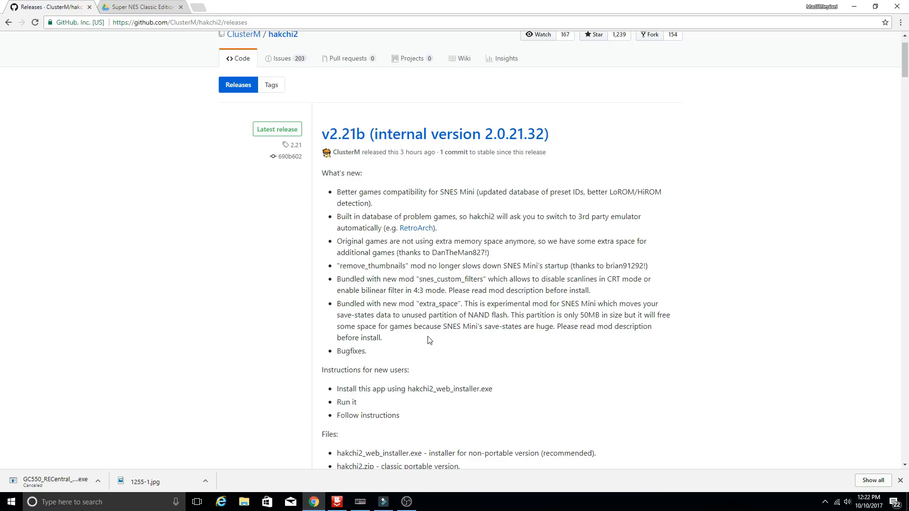
mouse_move(502, 344)
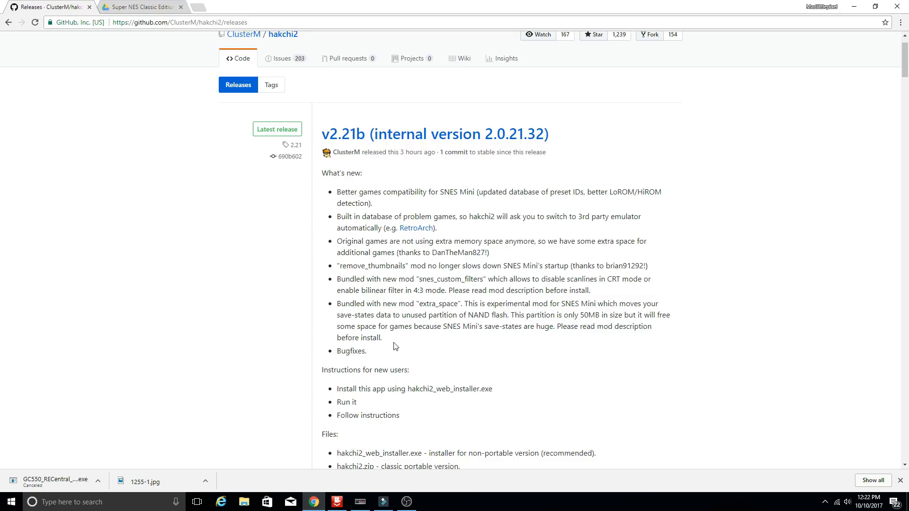
mouse_move(334, 348)
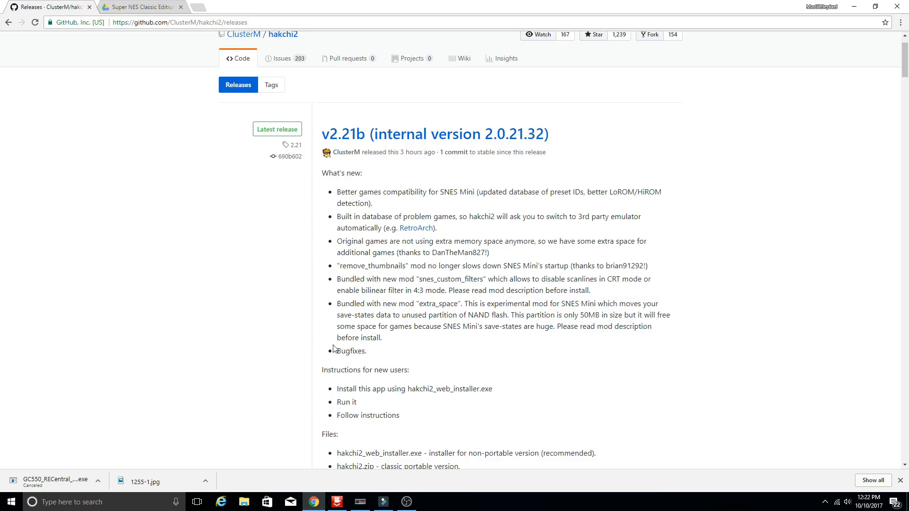
mouse_move(331, 365)
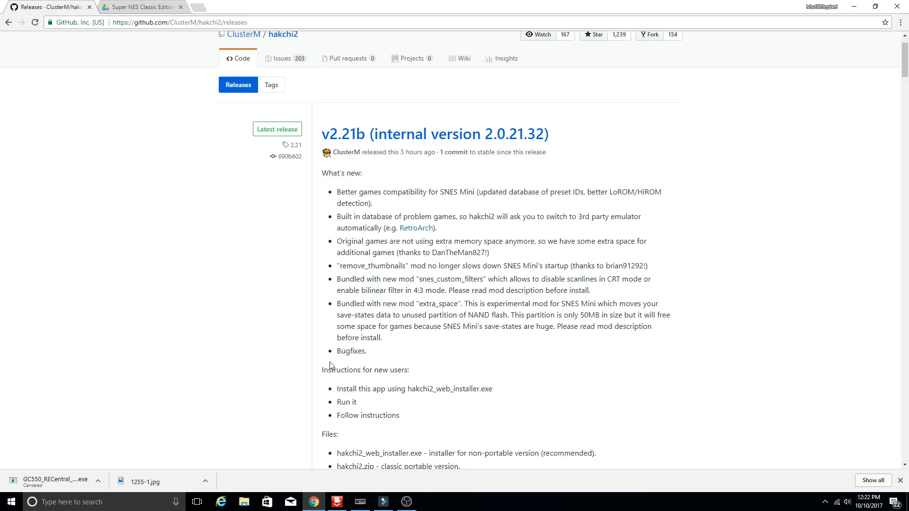
mouse_move(373, 391)
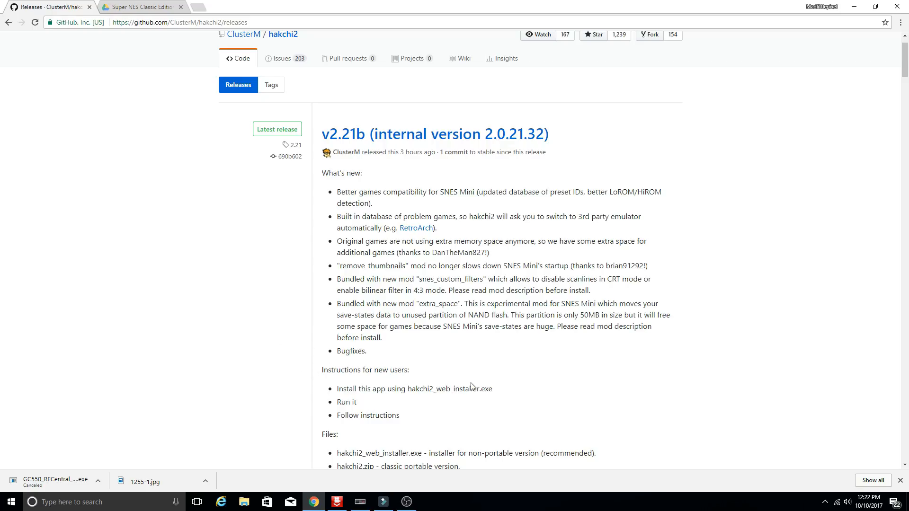
Bring up hakchi2's game list showing Chrono Trigger's options and box art
scroll("down", 3)
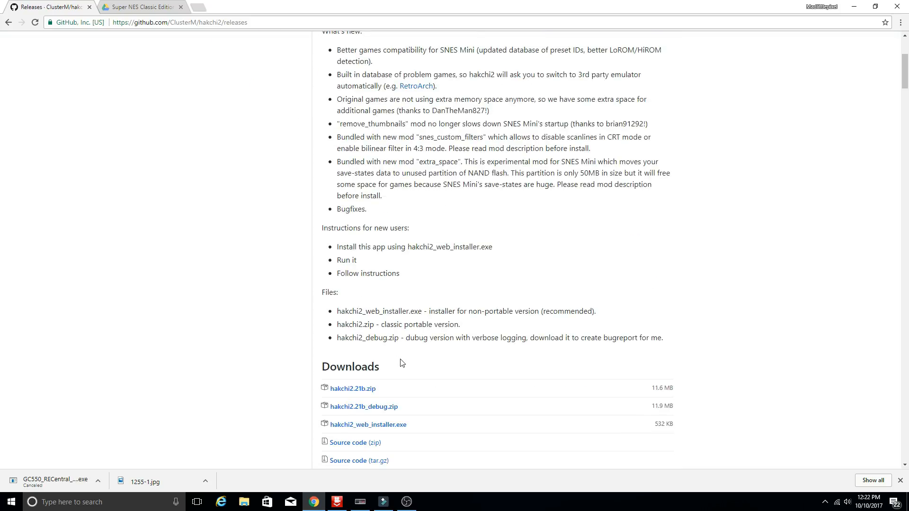
mouse_move(352, 388)
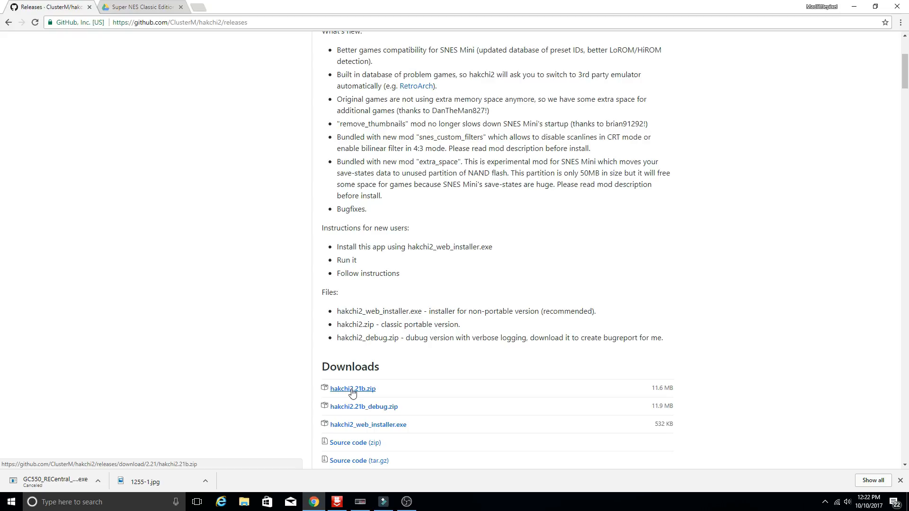
mouse_move(275, 90)
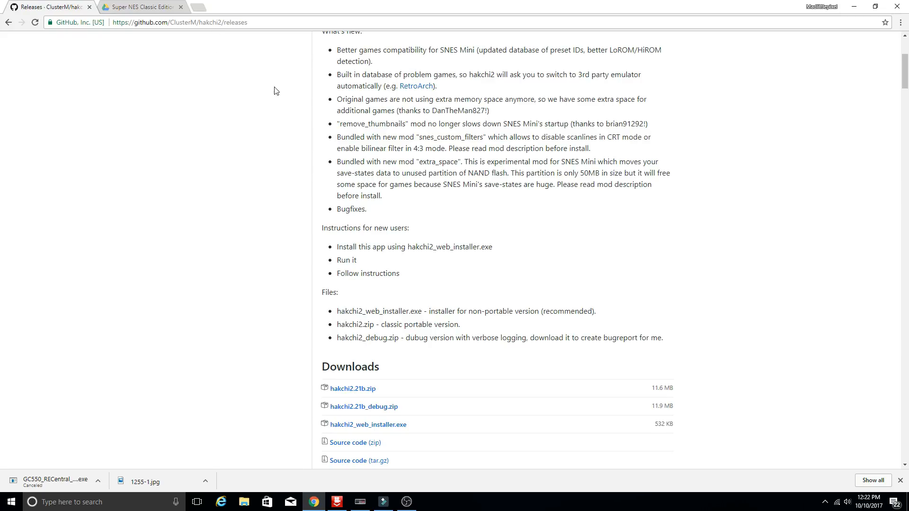
scroll("up", 3)
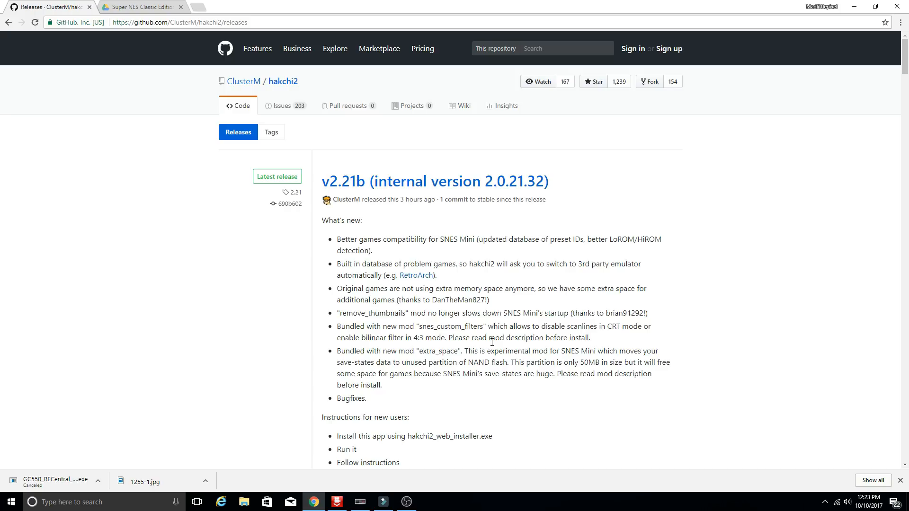
mouse_move(412, 337)
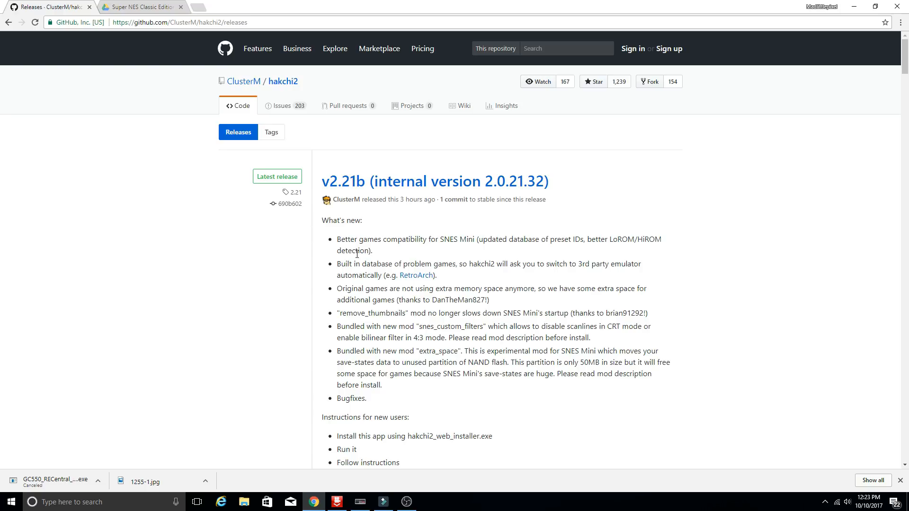
mouse_move(344, 248)
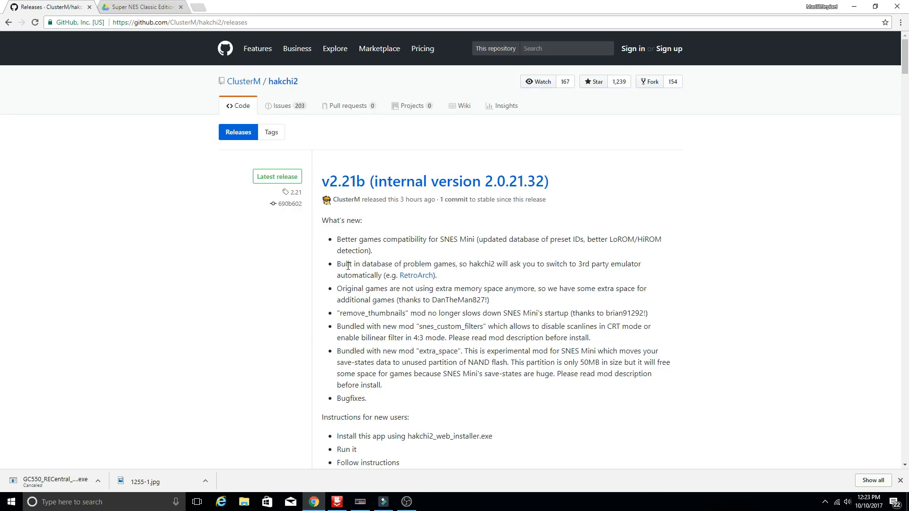
mouse_move(365, 421)
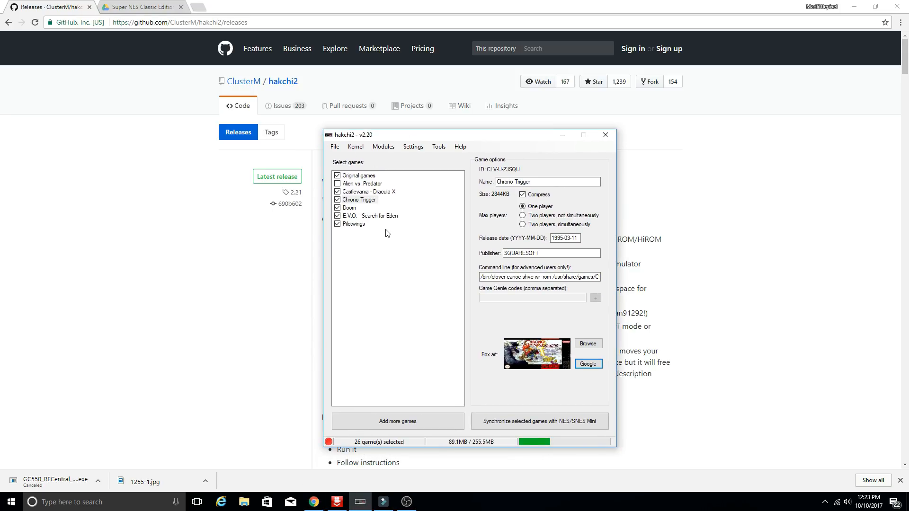
mouse_move(361, 206)
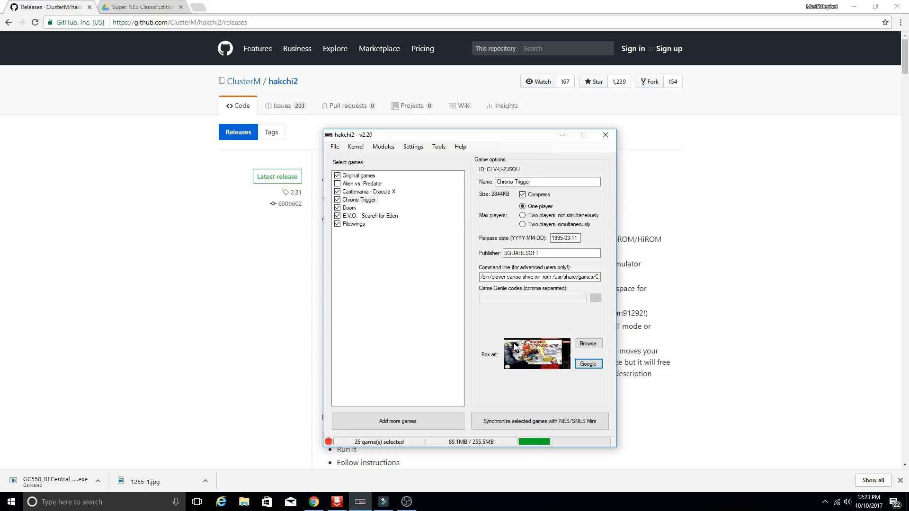
mouse_move(439, 282)
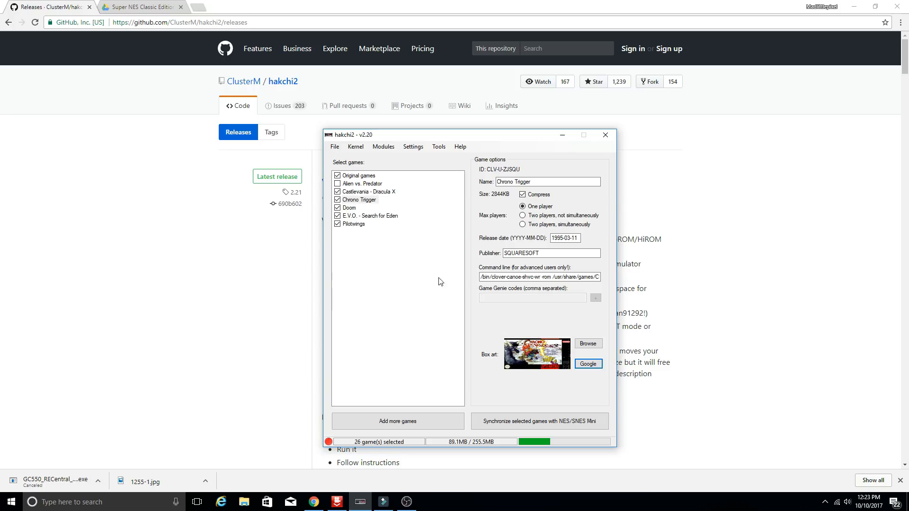
left_click(587, 363)
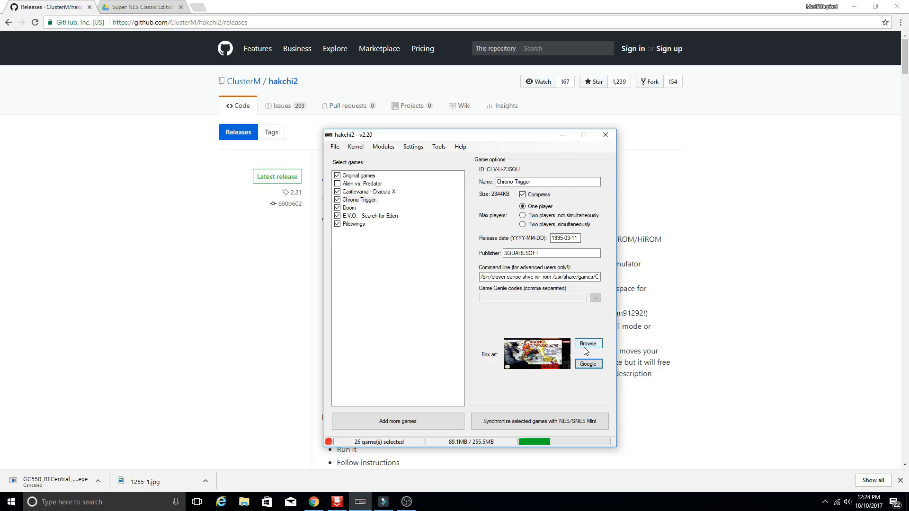
Load the 1255-1 image as Chrono Trigger's box art, then select Castlevania - Dracula X
left_click(586, 342)
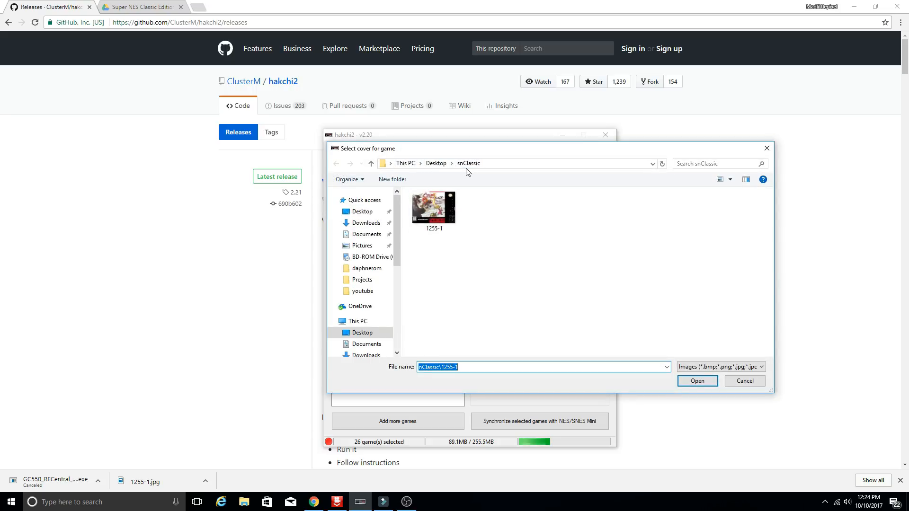
scroll("down", 3)
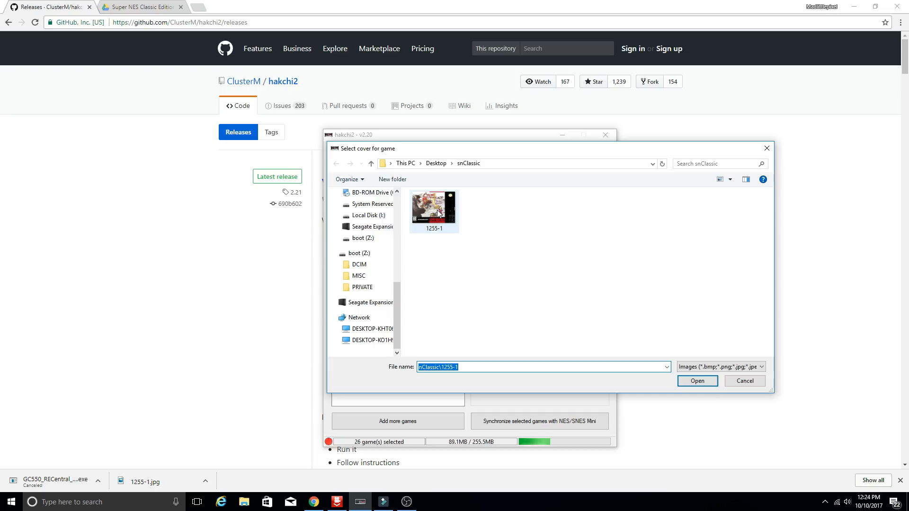
left_click(696, 381)
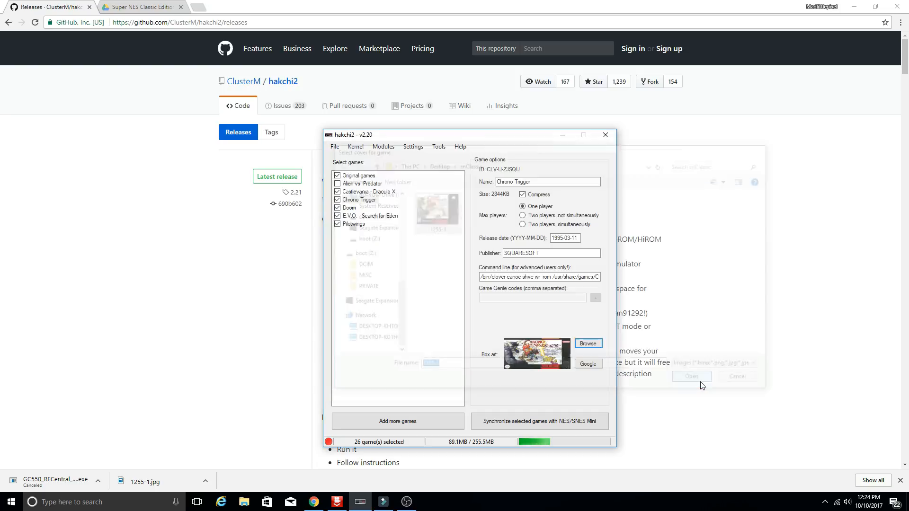
left_click(691, 376)
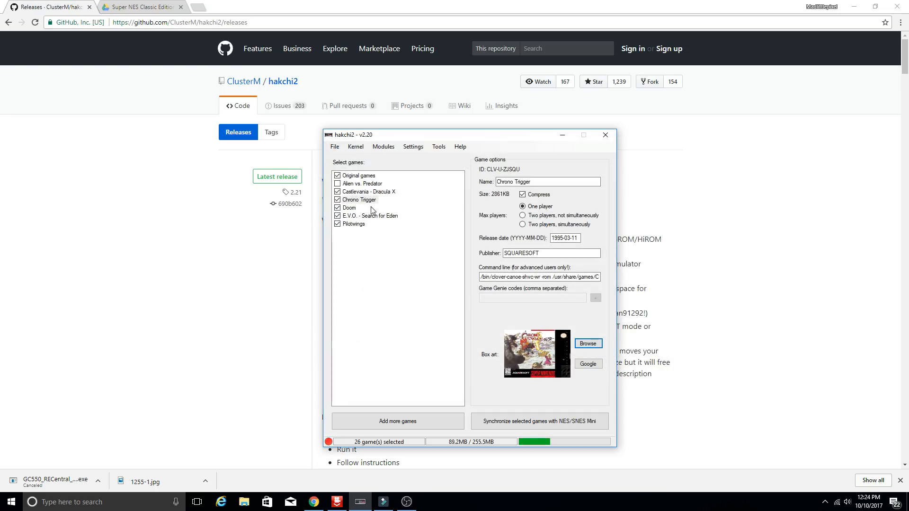
left_click(368, 191)
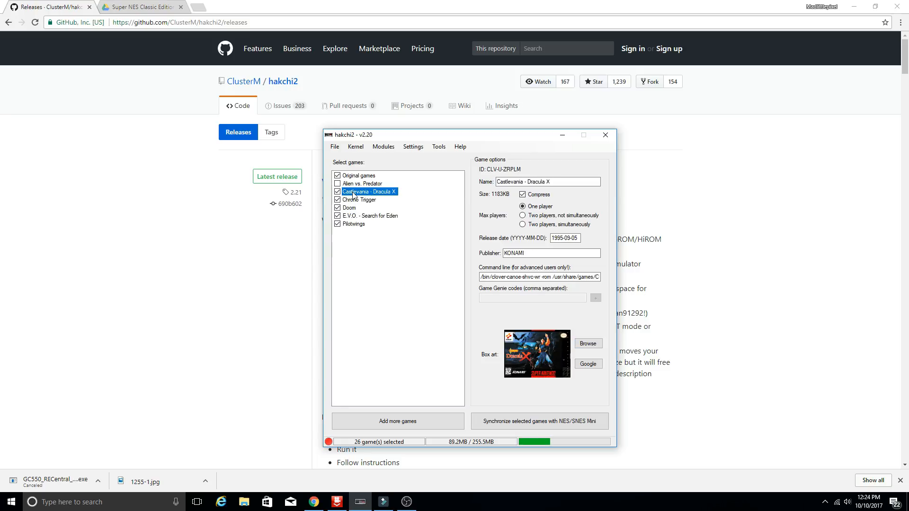
Toggle Chrono Trigger's Compress setting between 4174KB and 2861KB, ending compressed at 2861KB
left_click(360, 200)
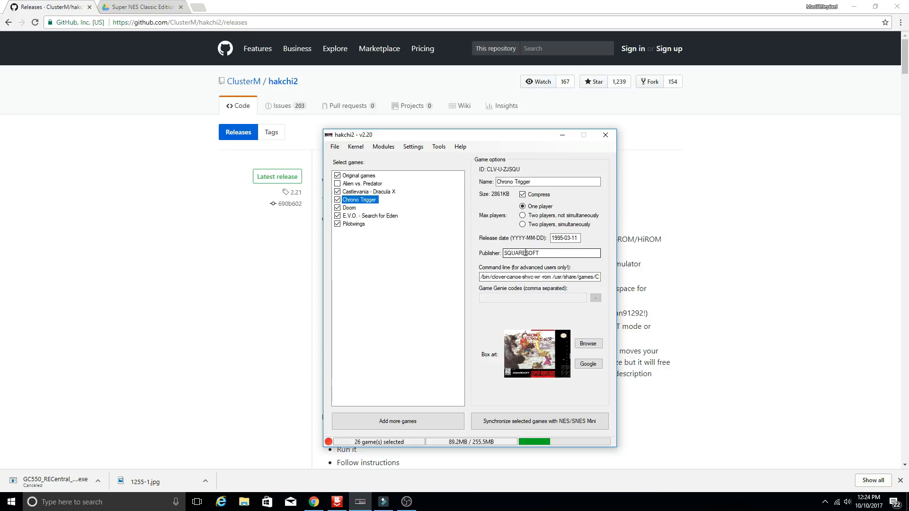
left_click(522, 206)
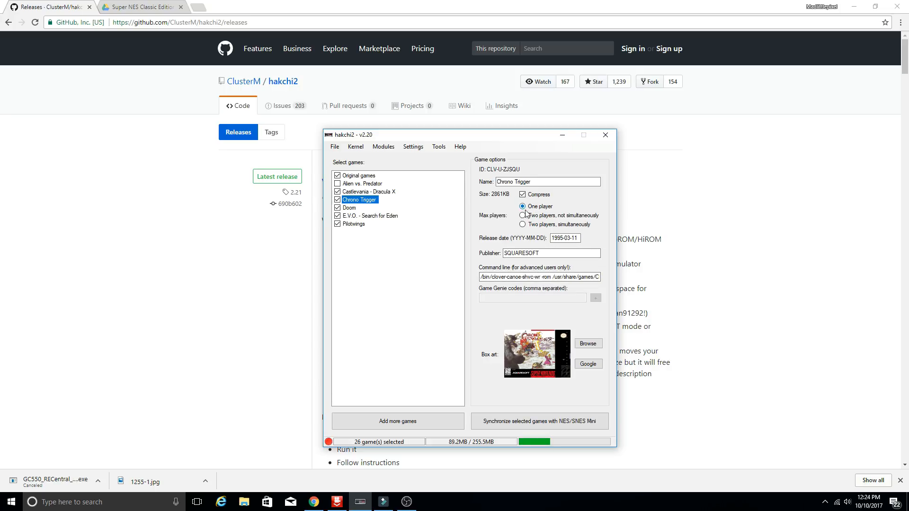
left_click(523, 194)
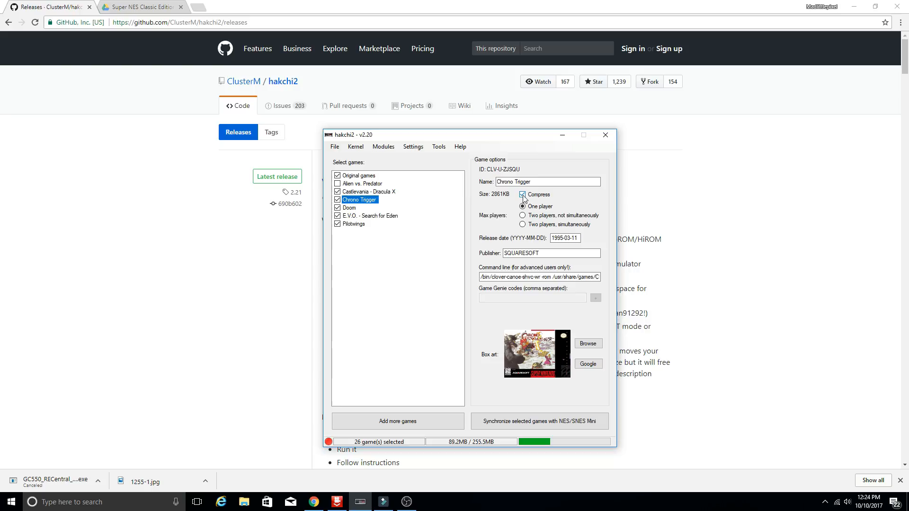
left_click(522, 195)
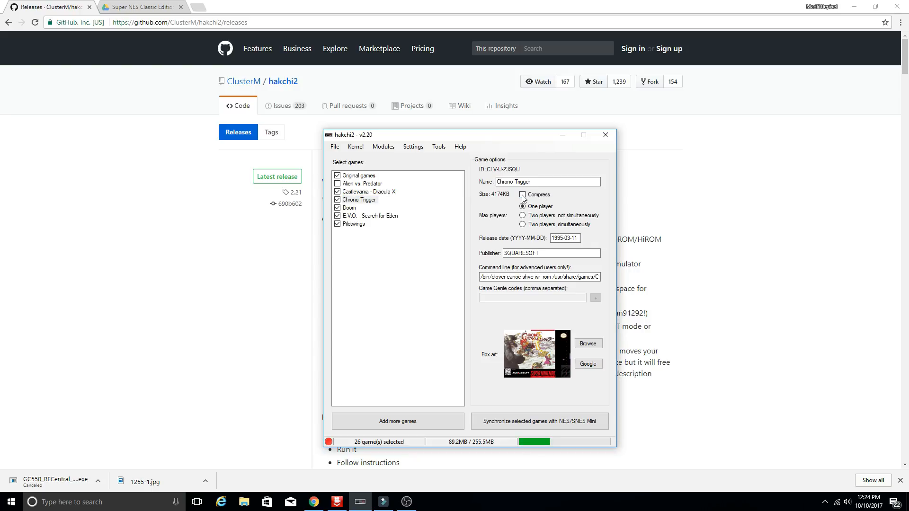
left_click(523, 194)
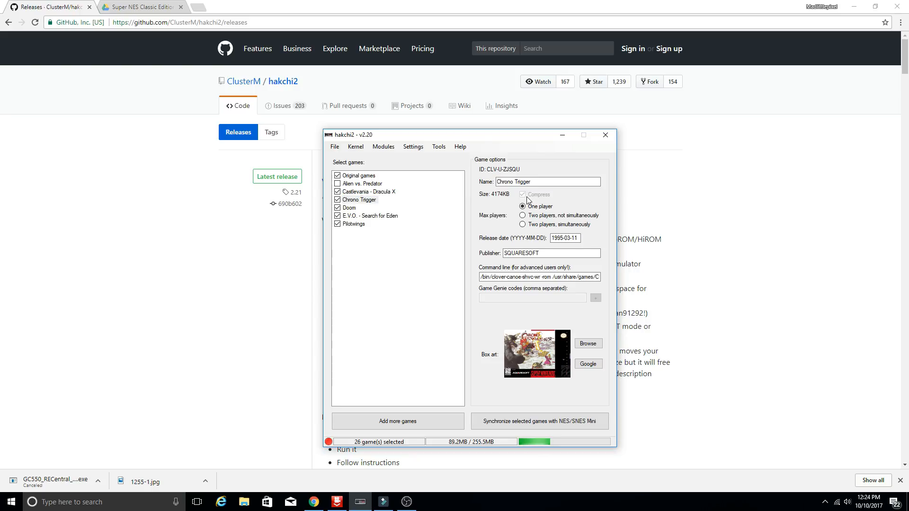
left_click(523, 194)
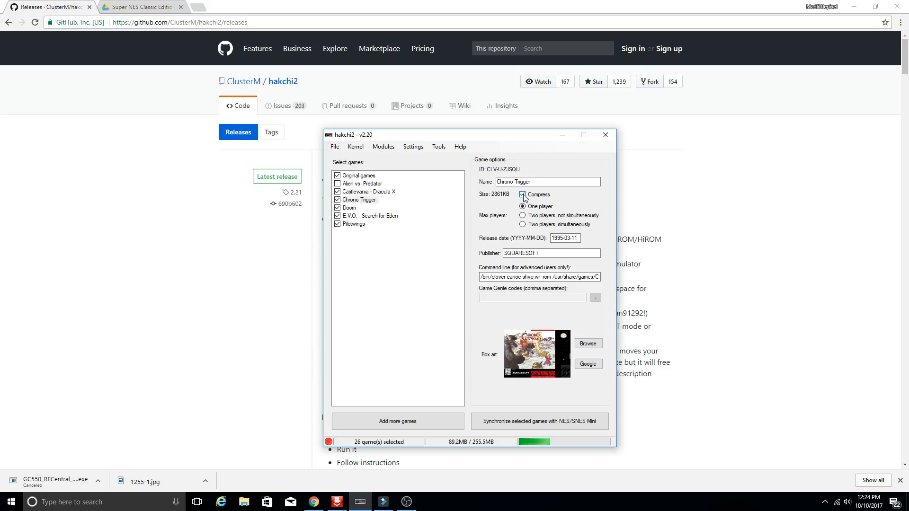
left_click(522, 194)
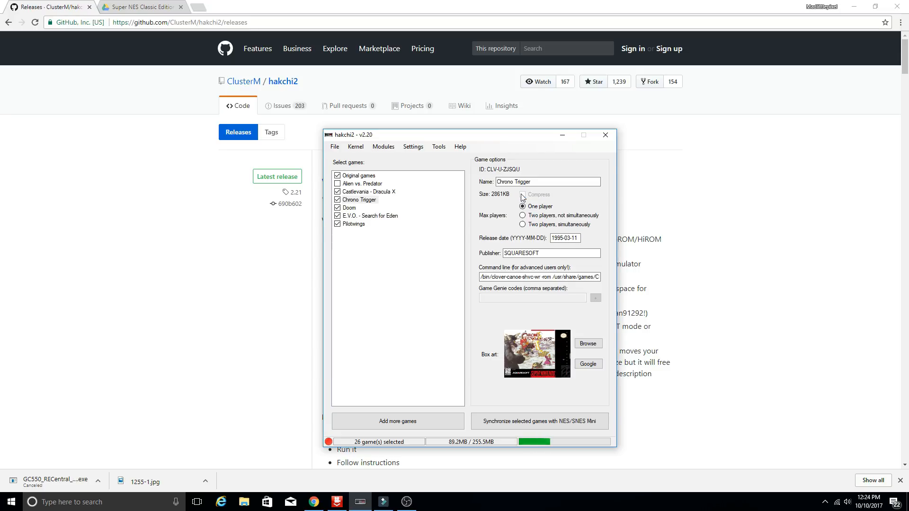
left_click(523, 195)
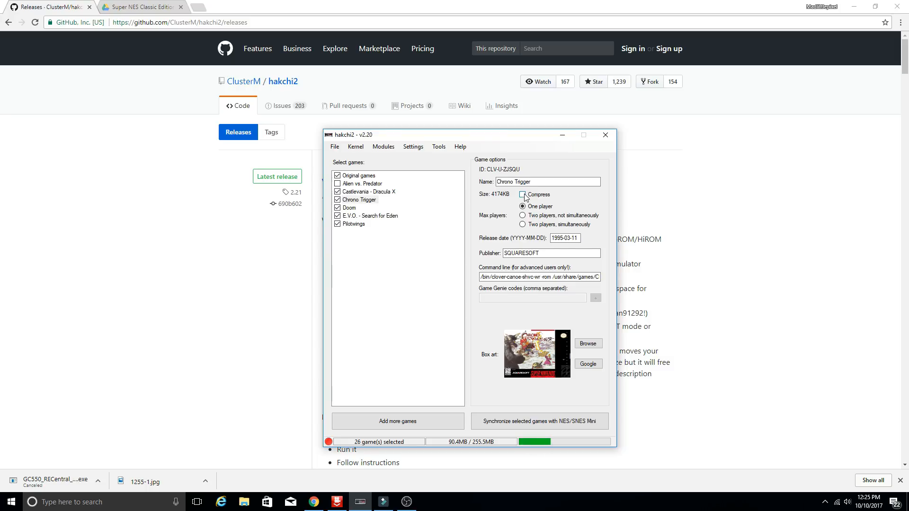
left_click(522, 194)
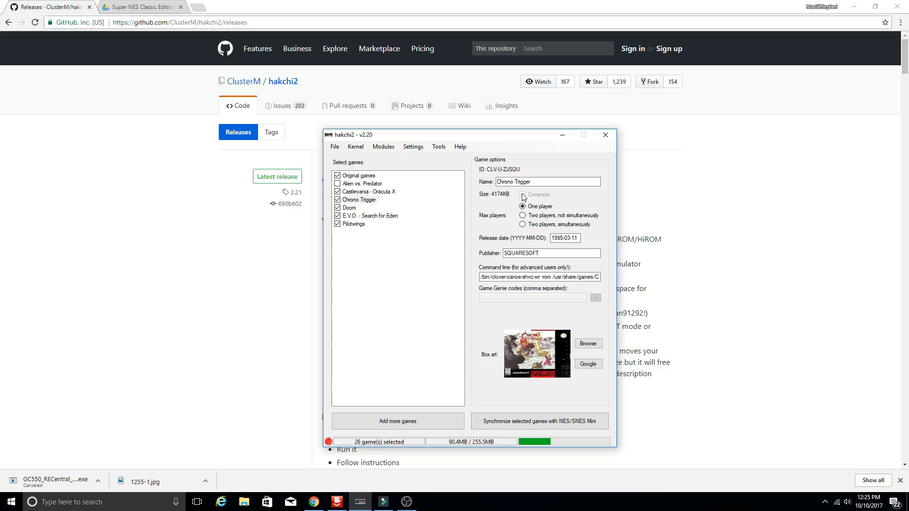
left_click(522, 195)
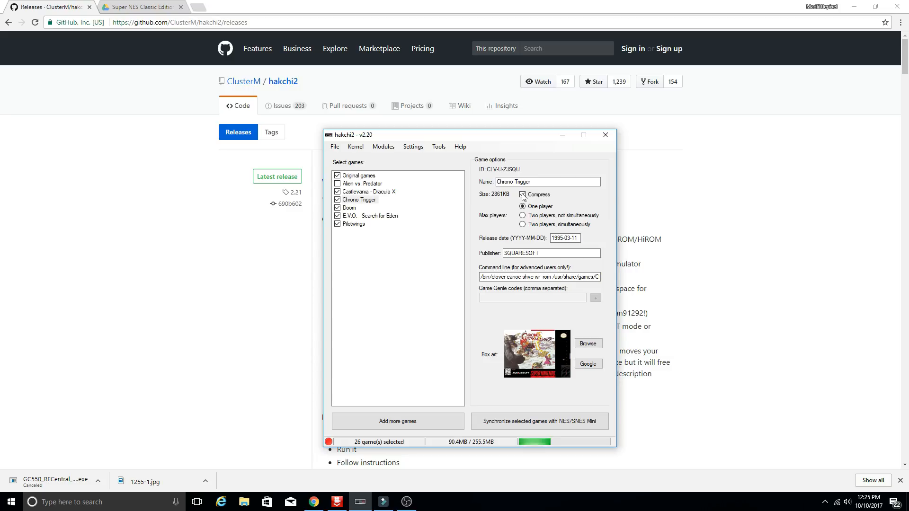
left_click(522, 194)
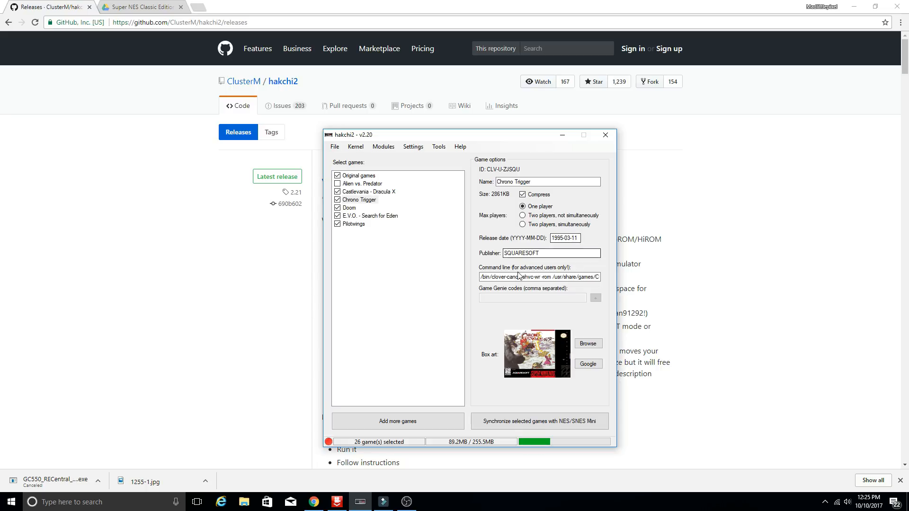
left_click(519, 277)
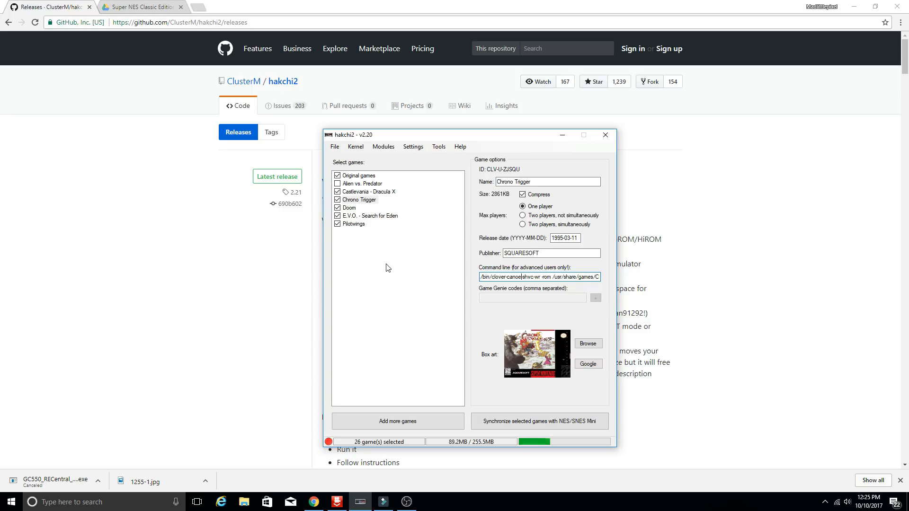
Look over the File and Kernel menus, then show the Modules menu's install/uninstall options
left_click(334, 146)
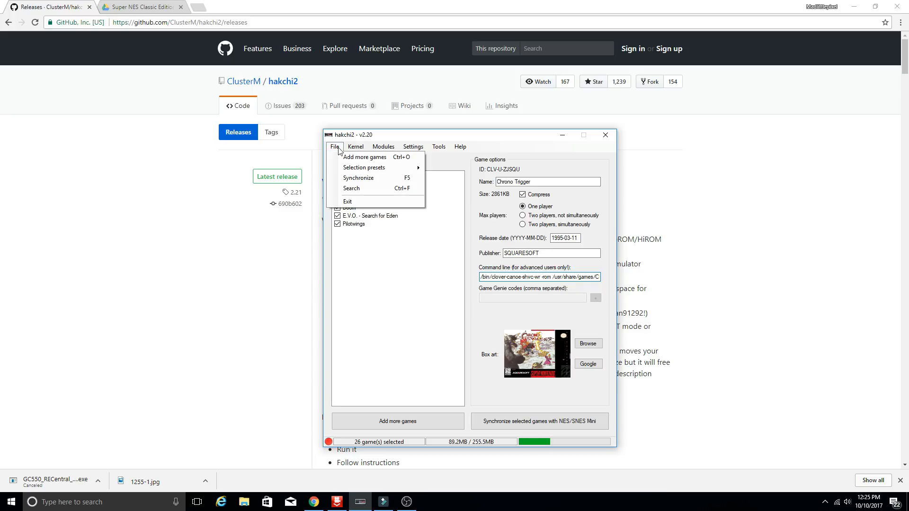
mouse_move(363, 157)
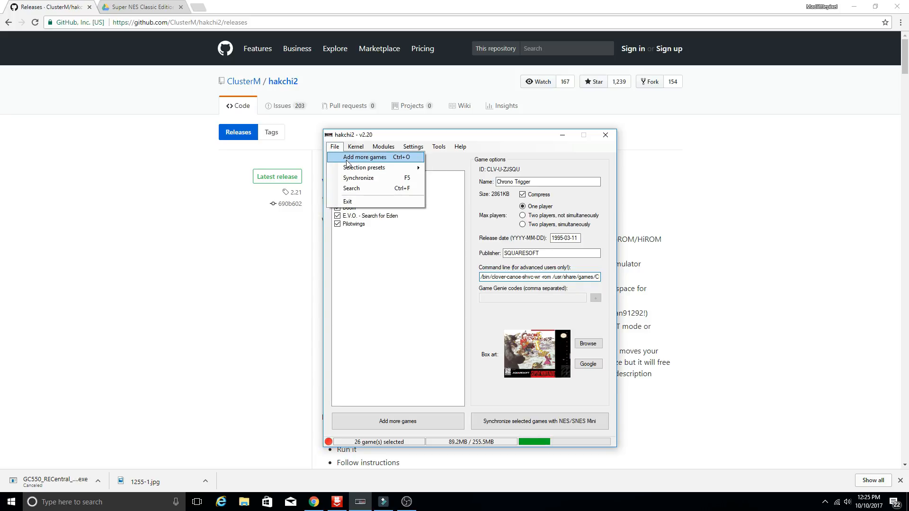
mouse_move(350, 188)
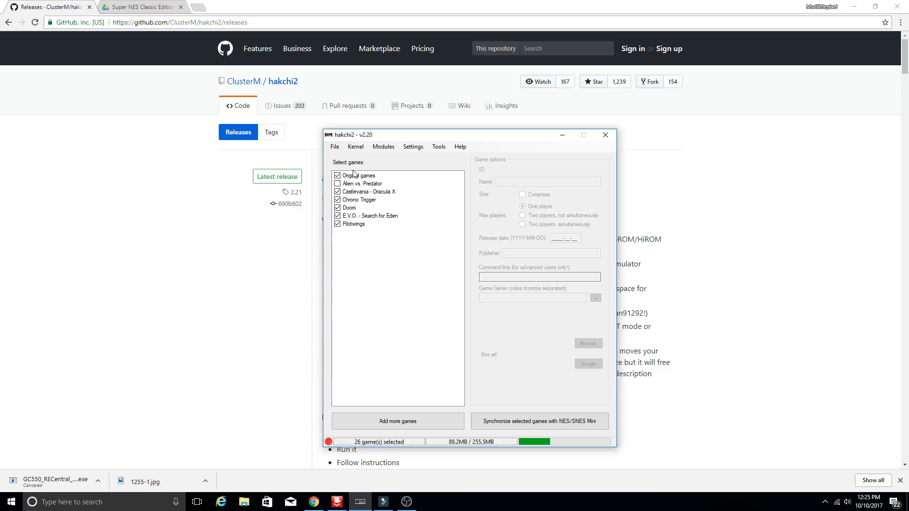
left_click(355, 146)
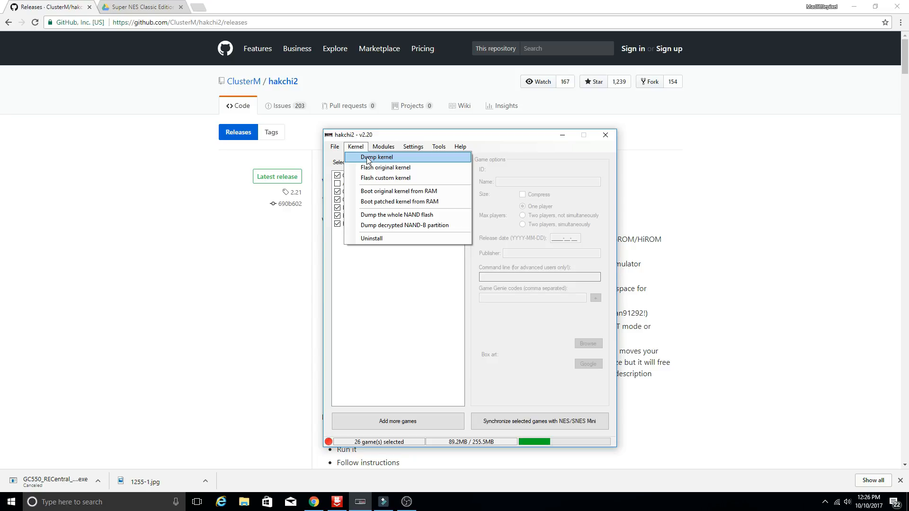
mouse_move(385, 168)
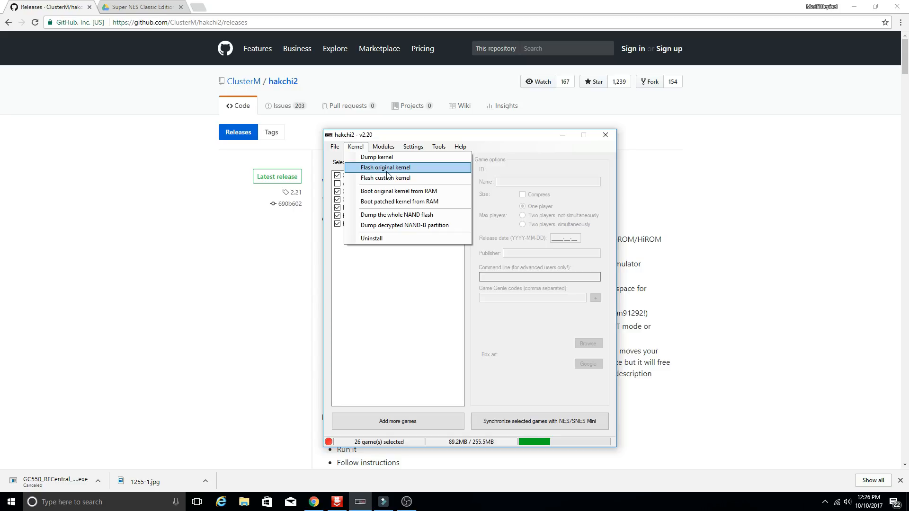
mouse_move(397, 299)
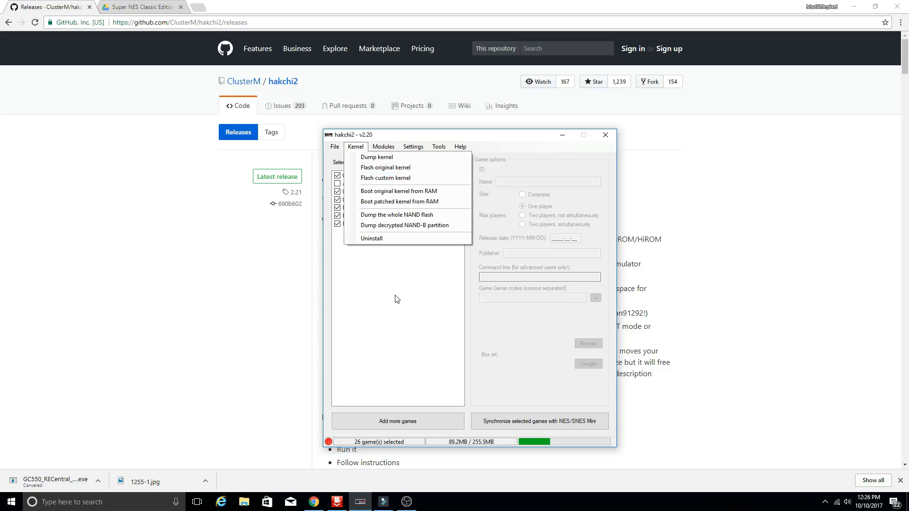
mouse_move(389, 292)
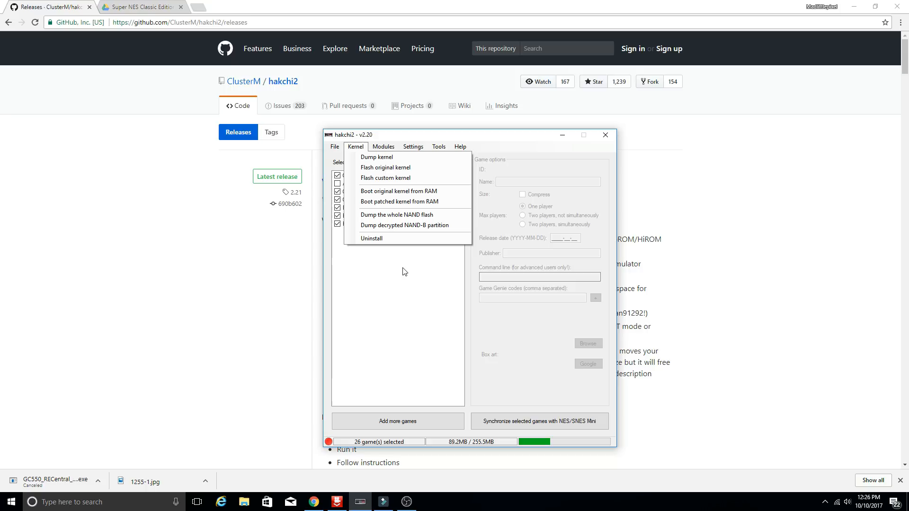
mouse_move(398, 276)
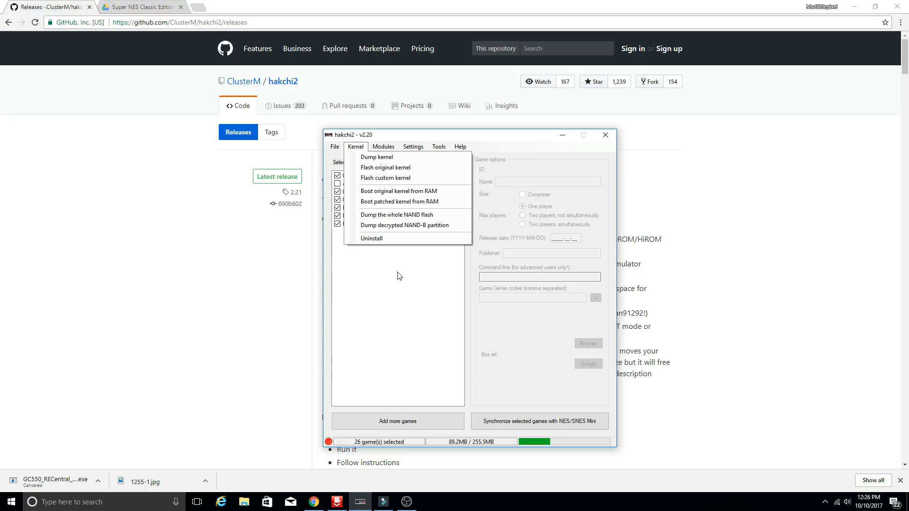
mouse_move(412, 215)
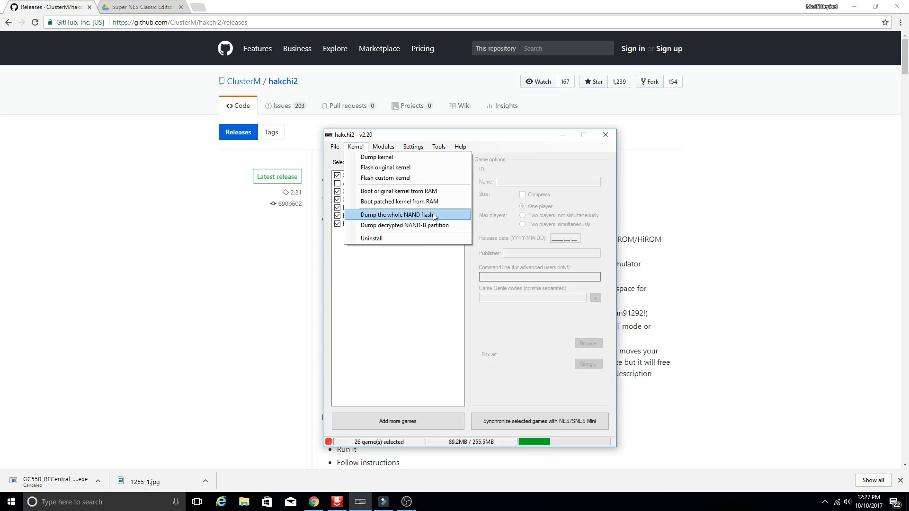
mouse_move(398, 201)
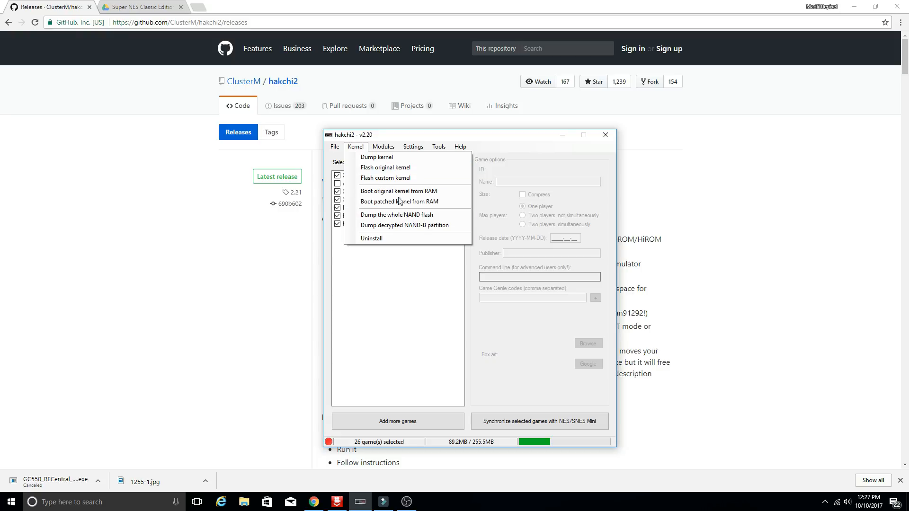
mouse_move(393, 168)
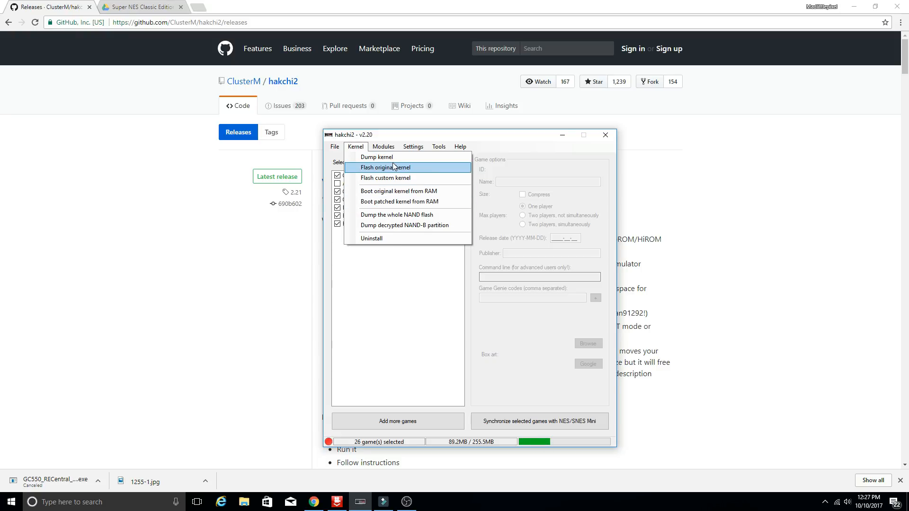
mouse_move(397, 178)
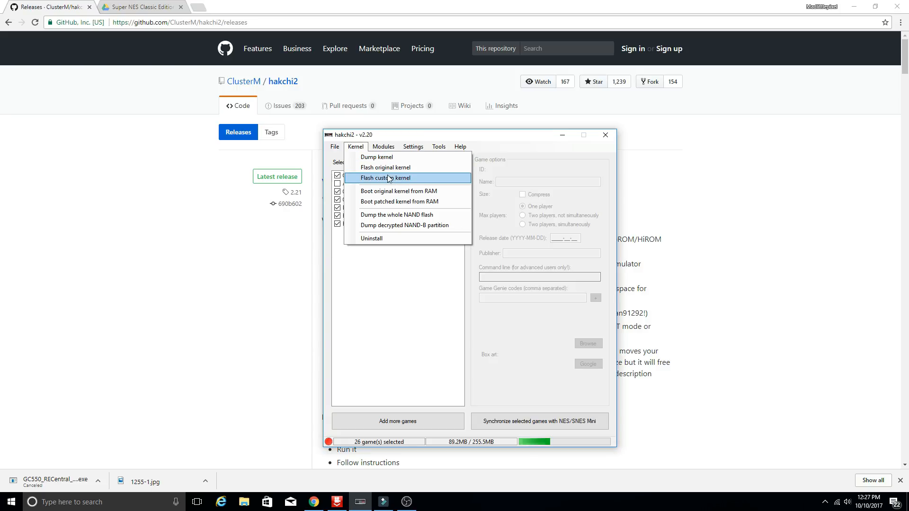
mouse_move(385, 167)
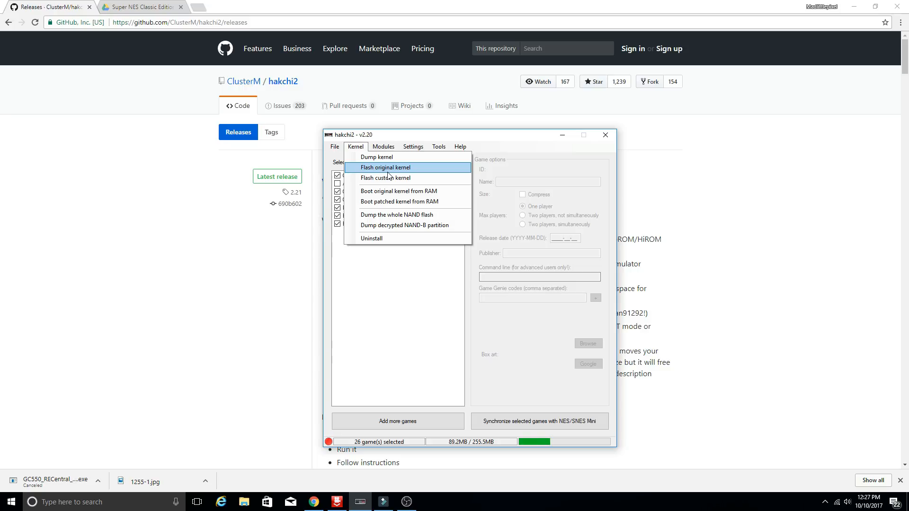
mouse_move(385, 178)
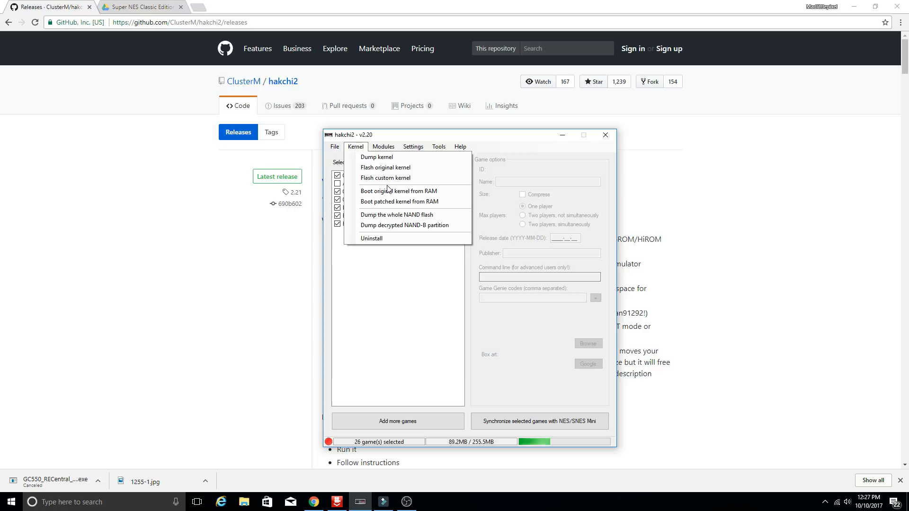
mouse_move(385, 167)
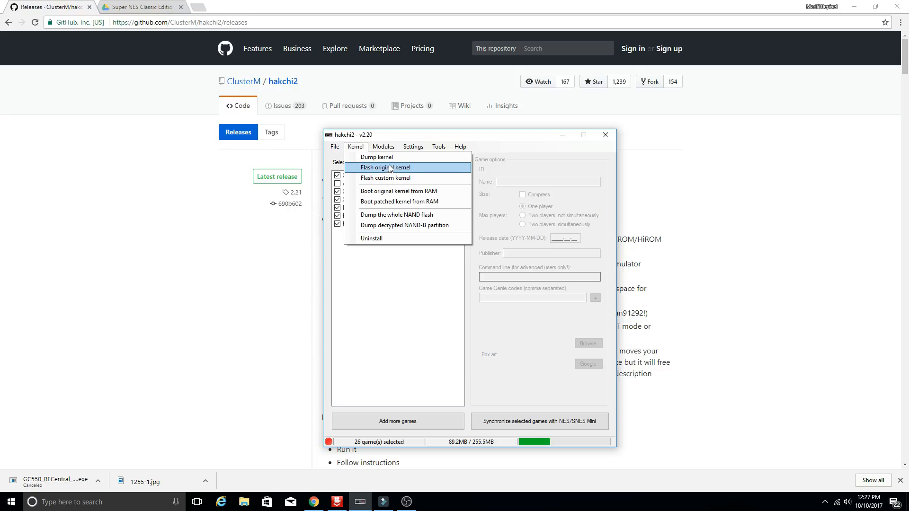
left_click(384, 146)
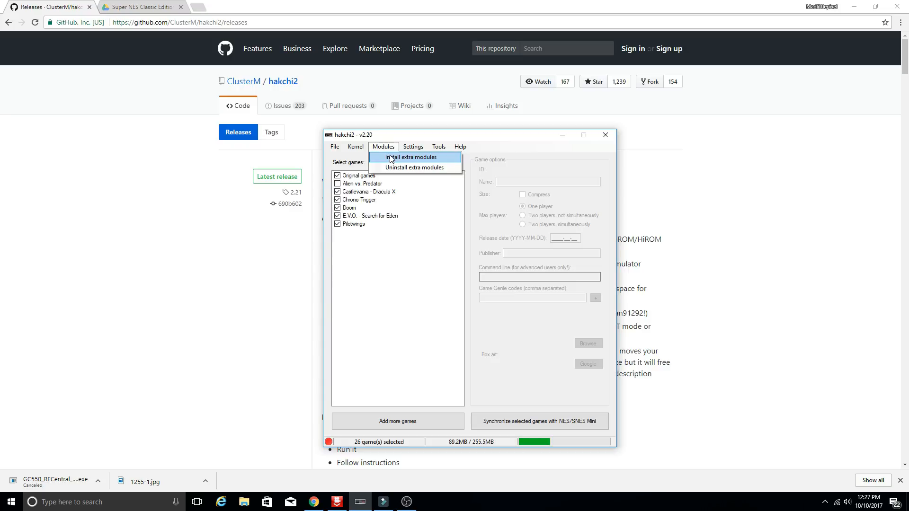
Read the music_hack and password module descriptions, marking and unmarking each without keeping any
left_click(409, 158)
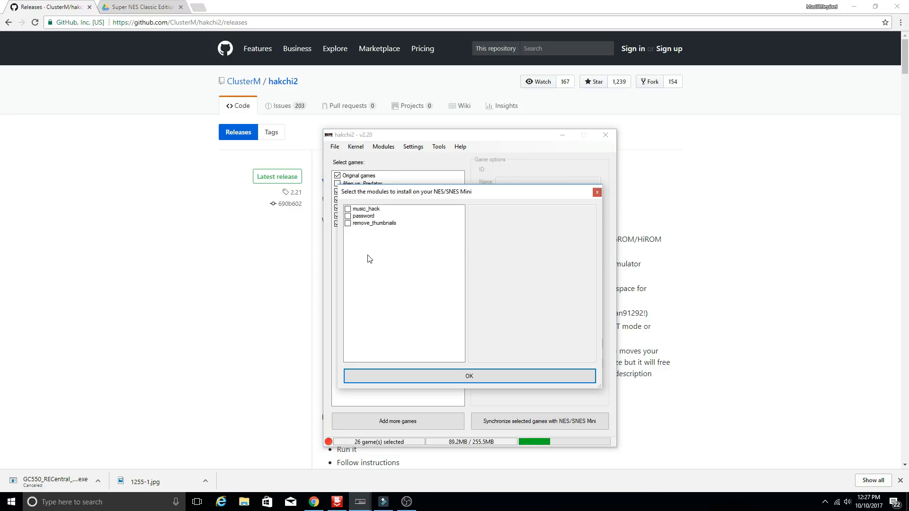
left_click(367, 208)
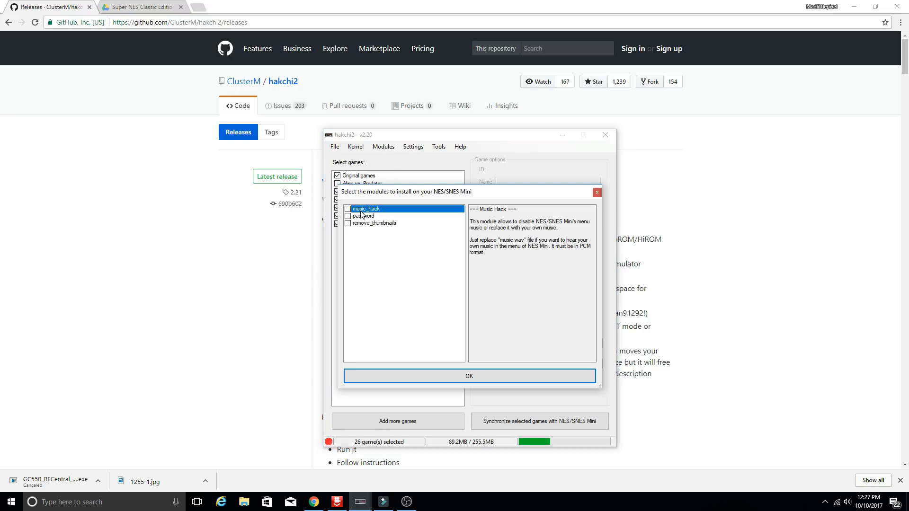
left_click(348, 215)
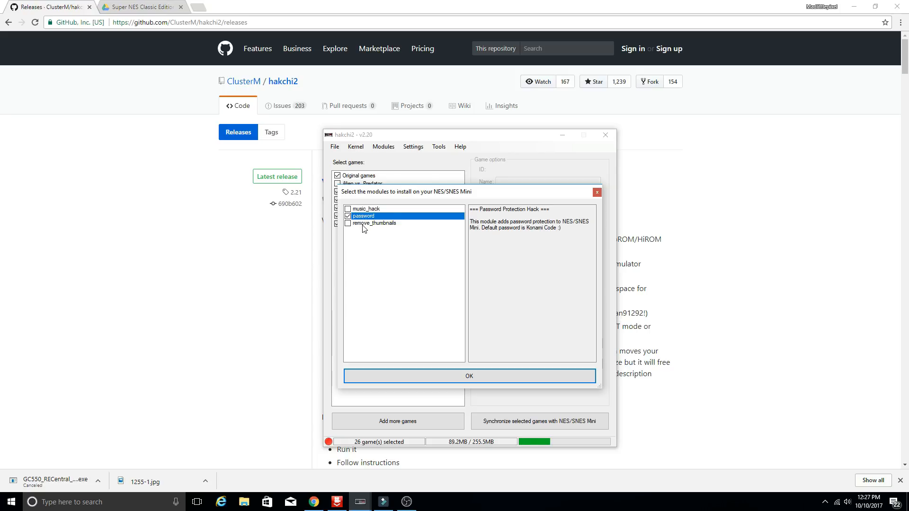
left_click(347, 216)
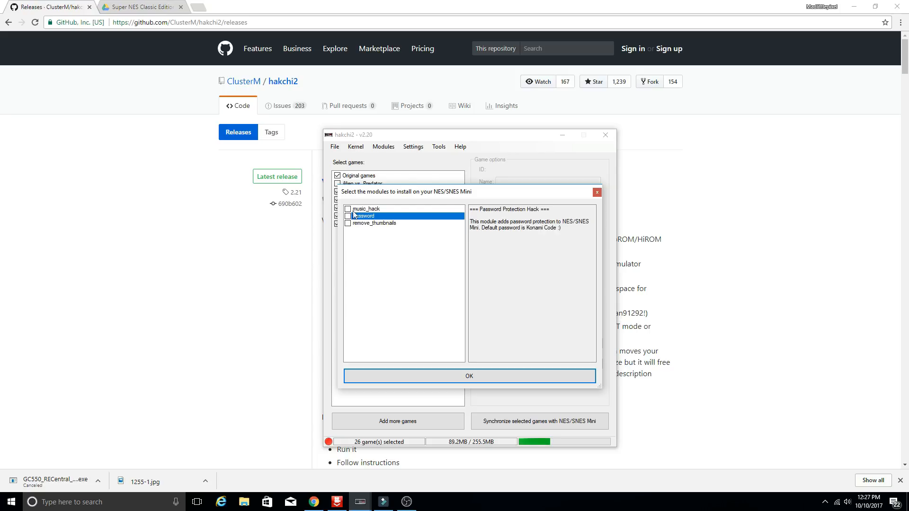
left_click(366, 208)
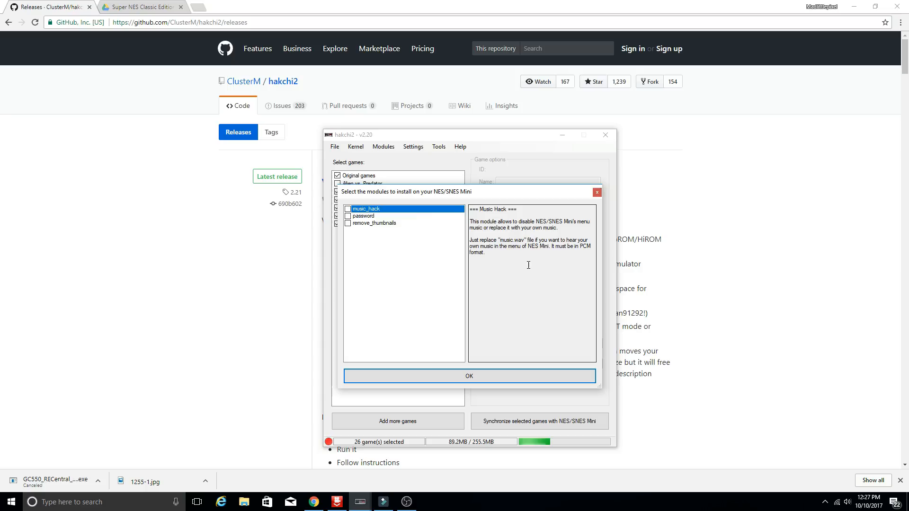
mouse_move(400, 219)
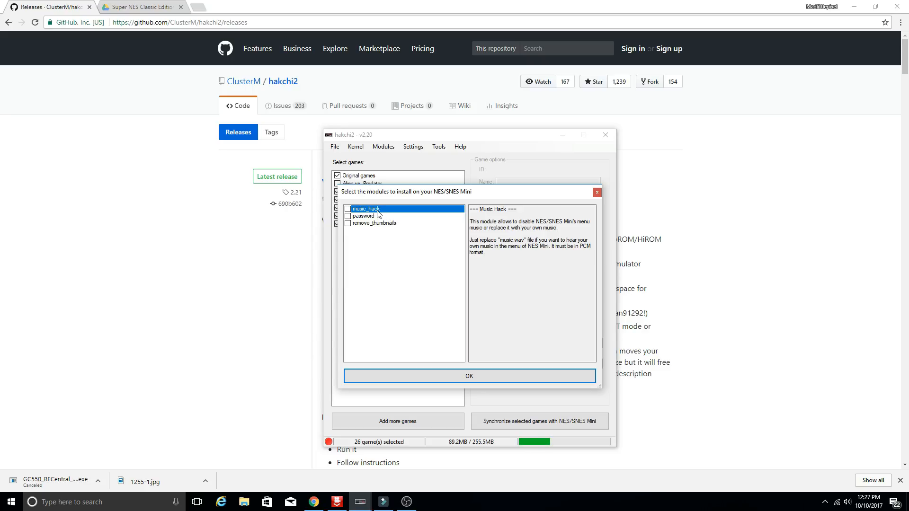
left_click(347, 208)
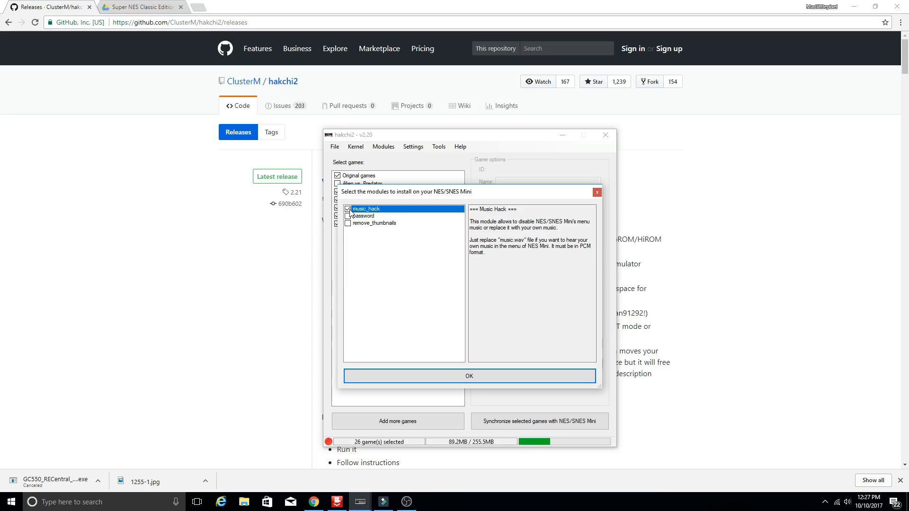
left_click(347, 208)
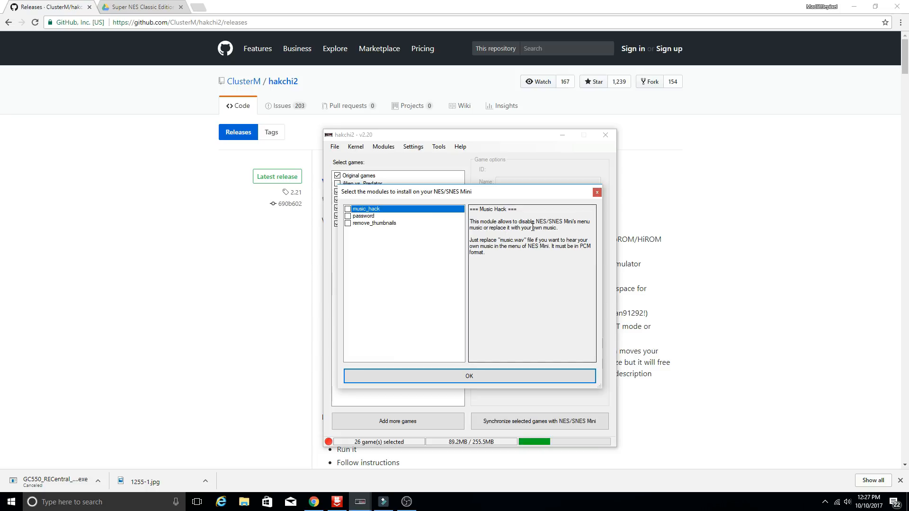
mouse_move(515, 243)
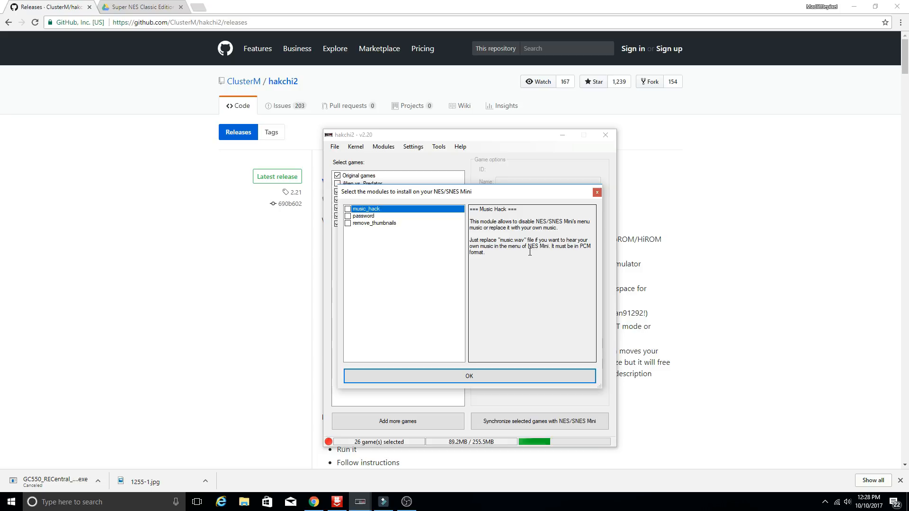
mouse_move(510, 256)
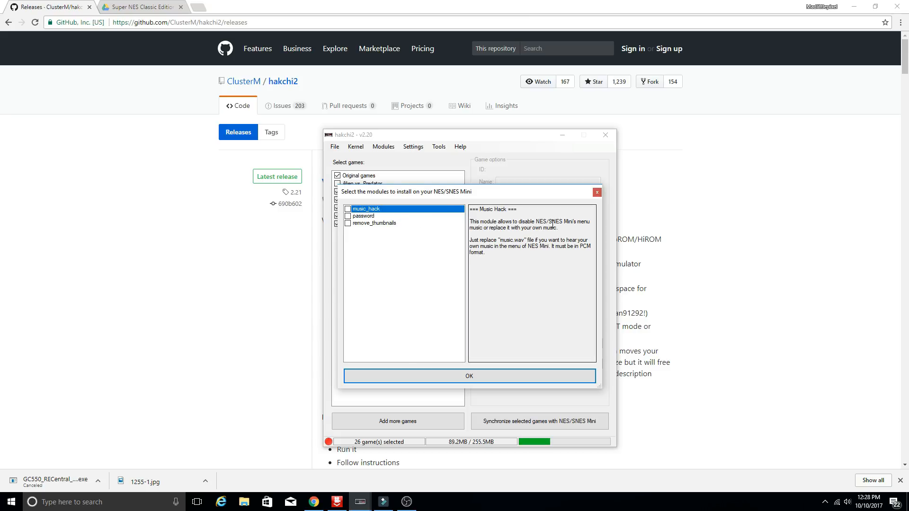
Review the password and remove_thumbnails module descriptions, then close the chooser without installing
double_click(552, 222)
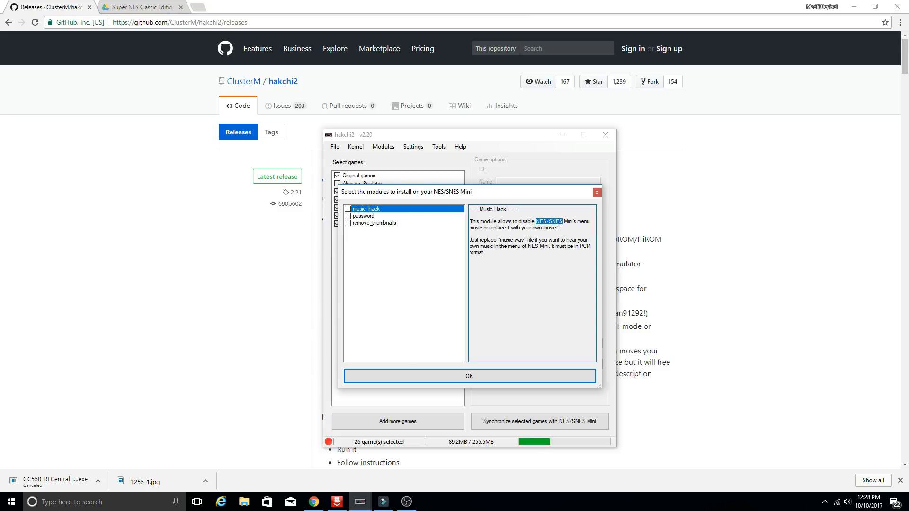
left_click(364, 216)
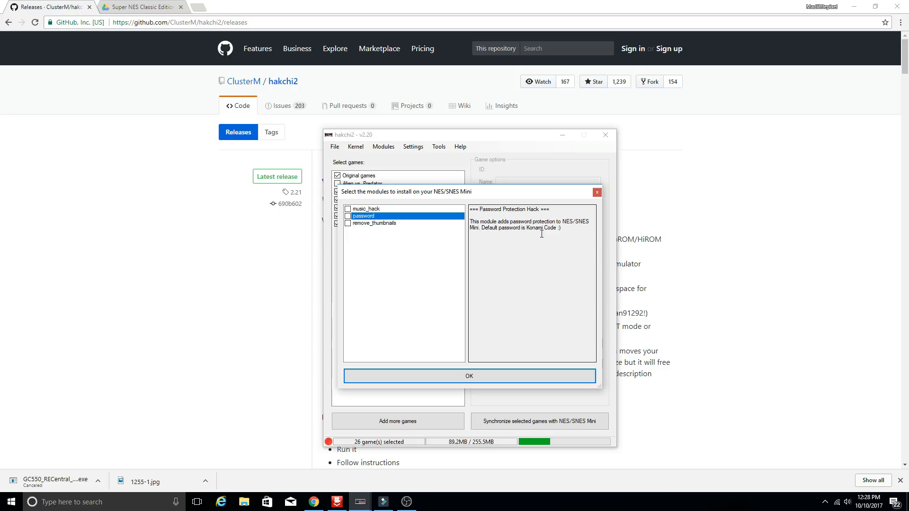
mouse_move(526, 250)
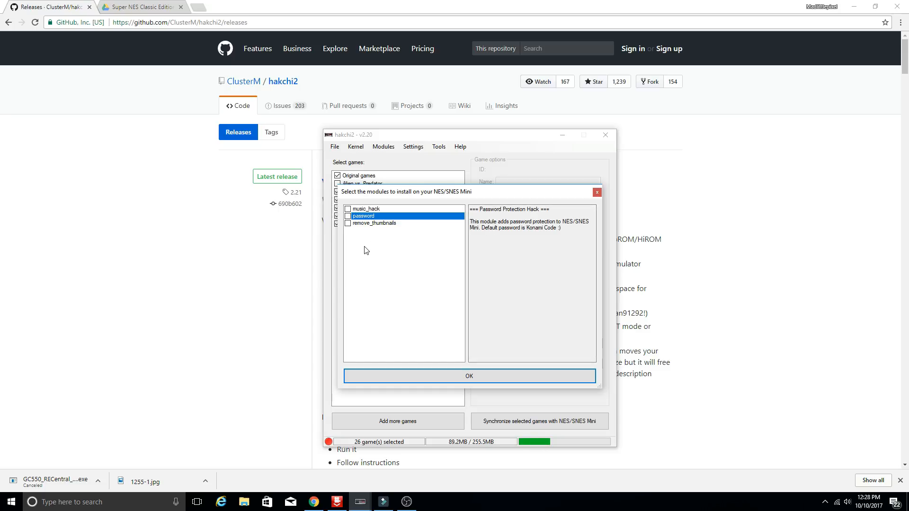
left_click(374, 224)
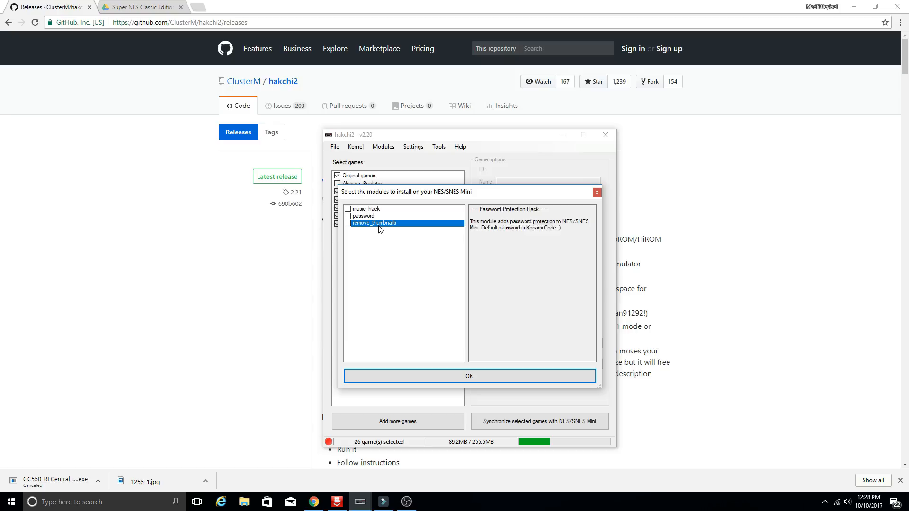
left_click(375, 223)
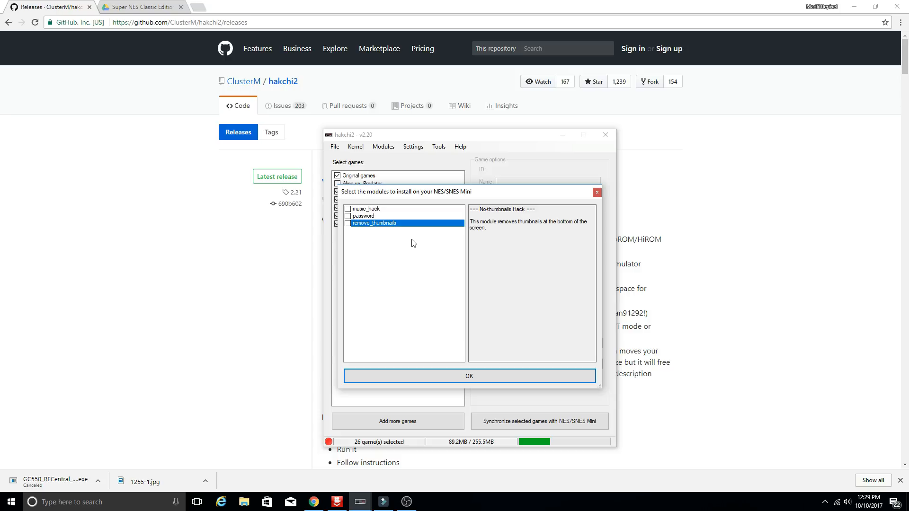
mouse_move(573, 206)
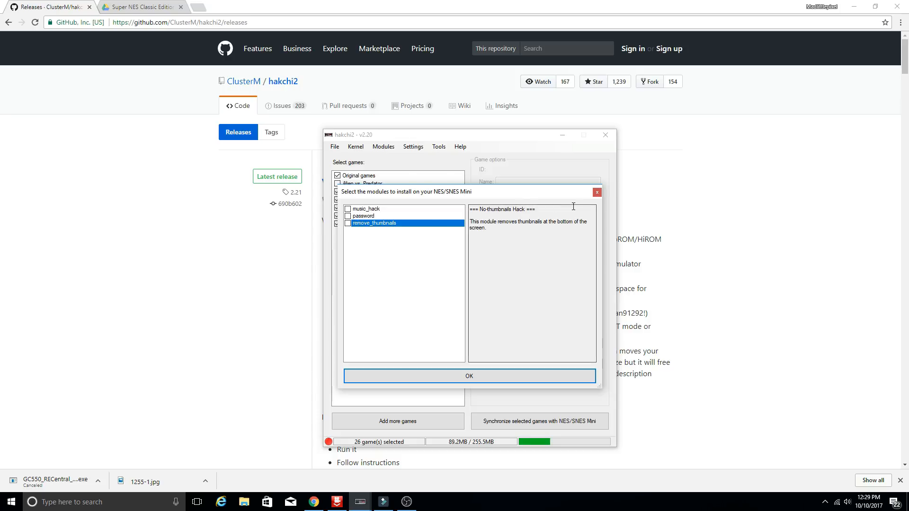
mouse_move(597, 192)
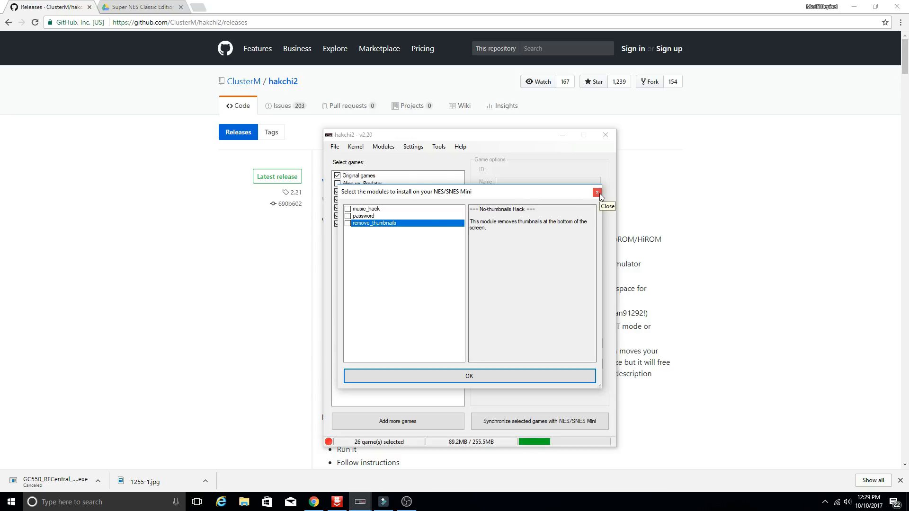
left_click(383, 145)
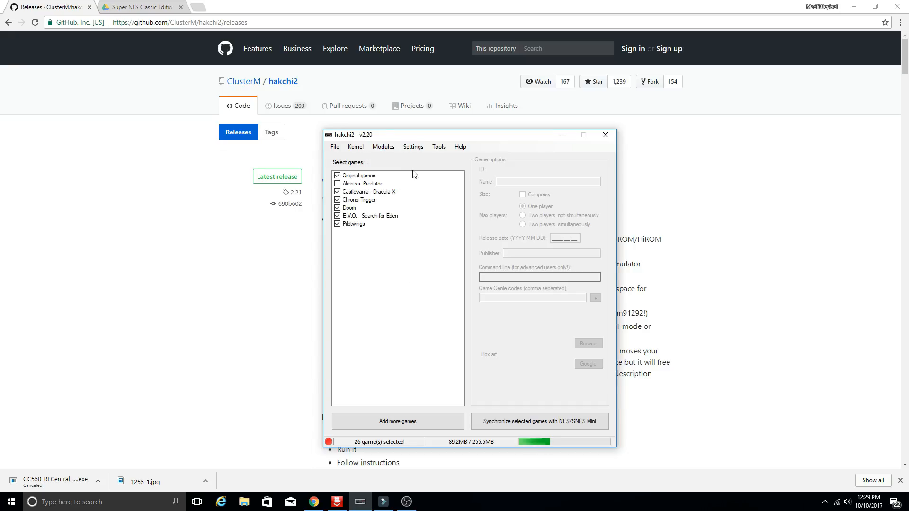
Show the Settings menu with its Language, Console type and folder structure submenus
left_click(413, 145)
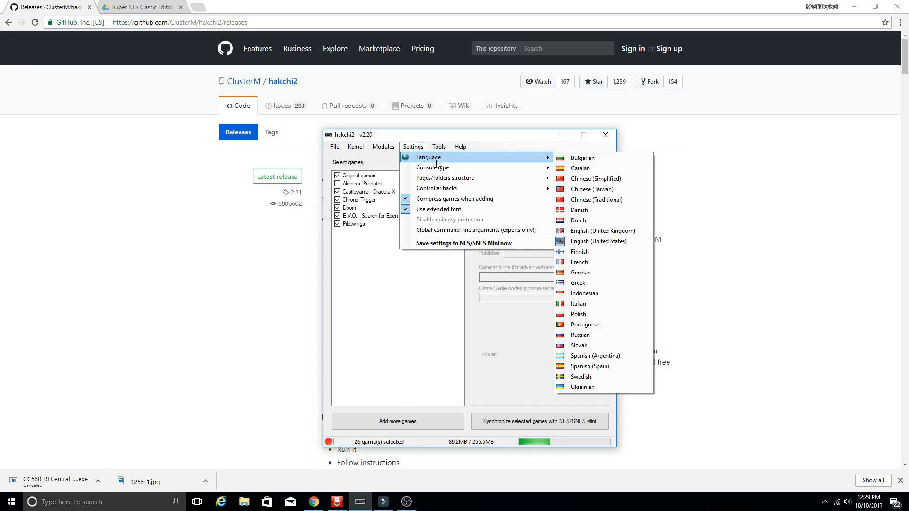
mouse_move(432, 167)
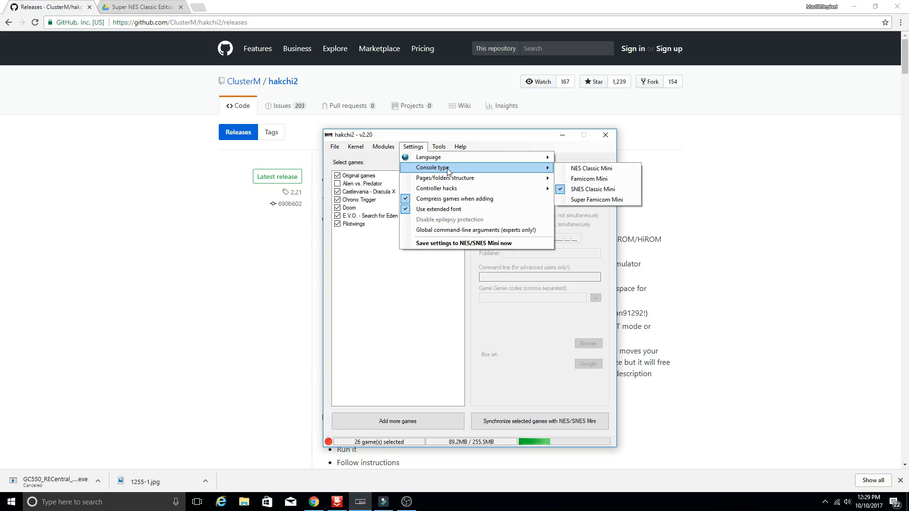
mouse_move(446, 178)
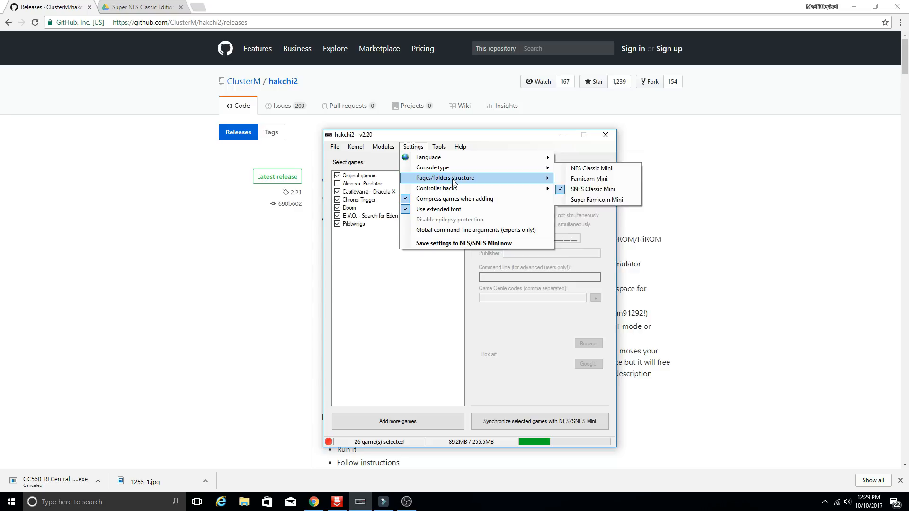
mouse_move(442, 178)
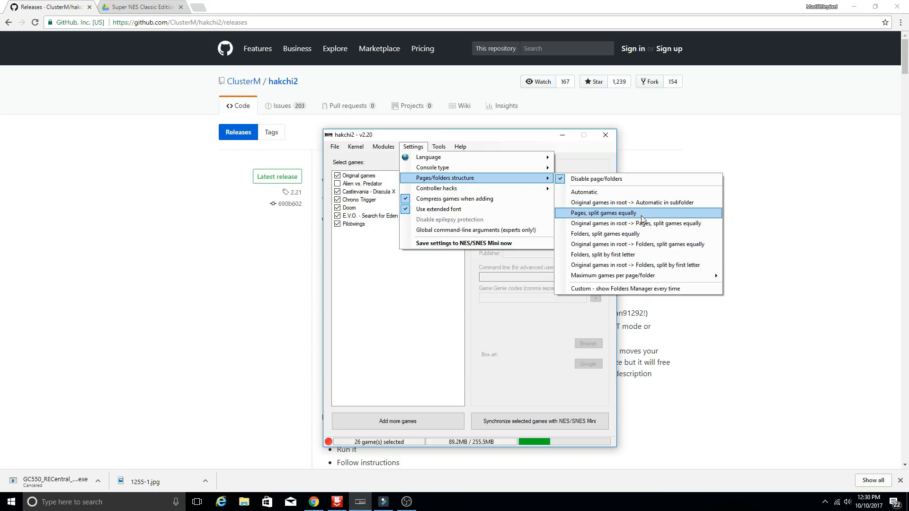
mouse_move(620, 179)
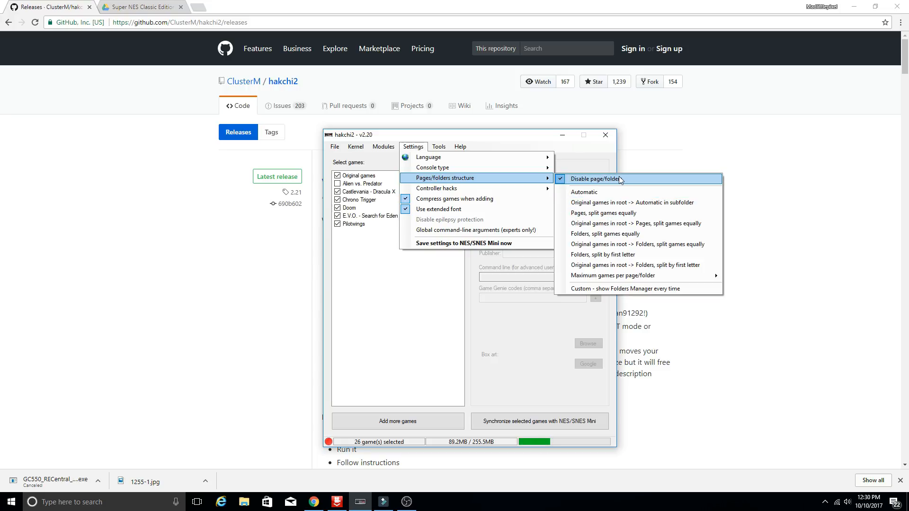
mouse_move(618, 179)
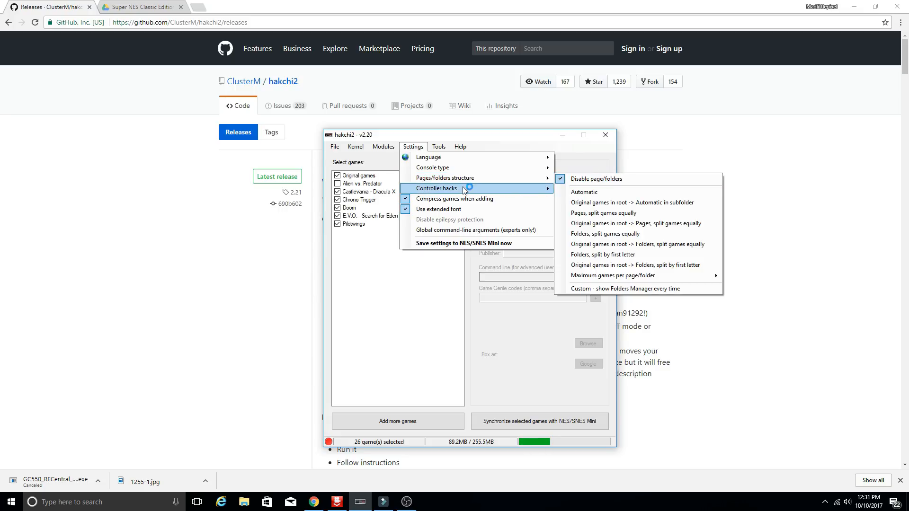
mouse_move(445, 177)
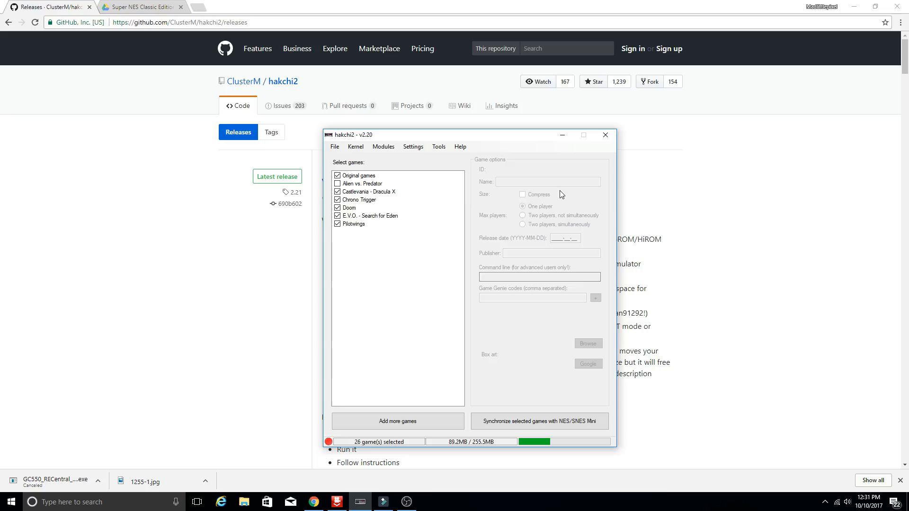
Tick 'Use button combination to reset' under Controller hacks, then show the Tools menu
left_click(413, 147)
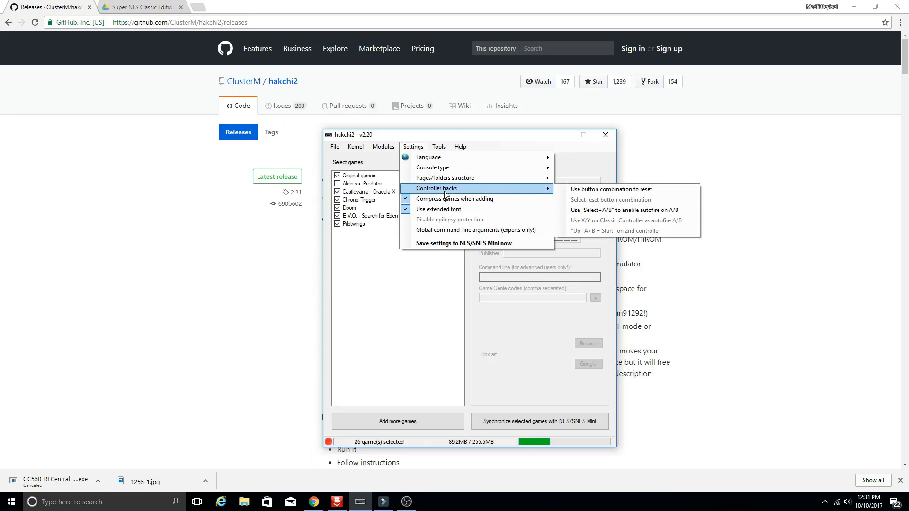
mouse_move(610, 189)
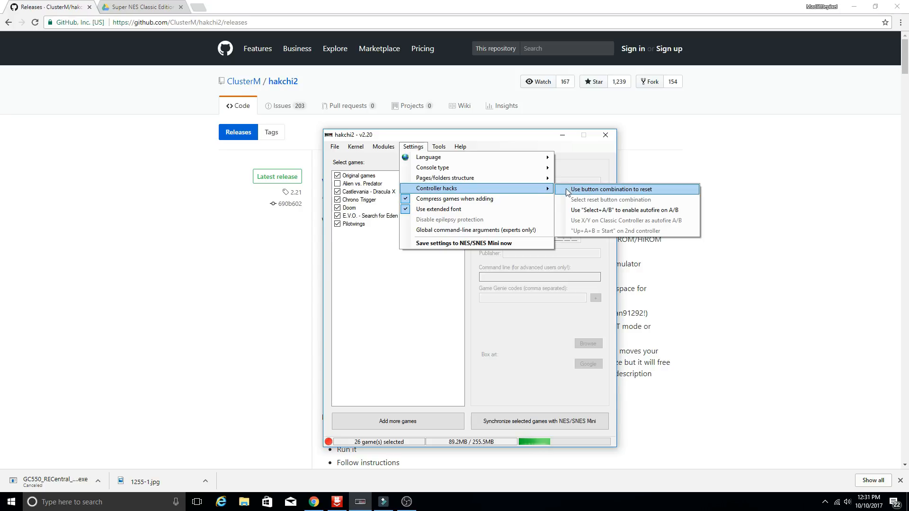
mouse_move(413, 150)
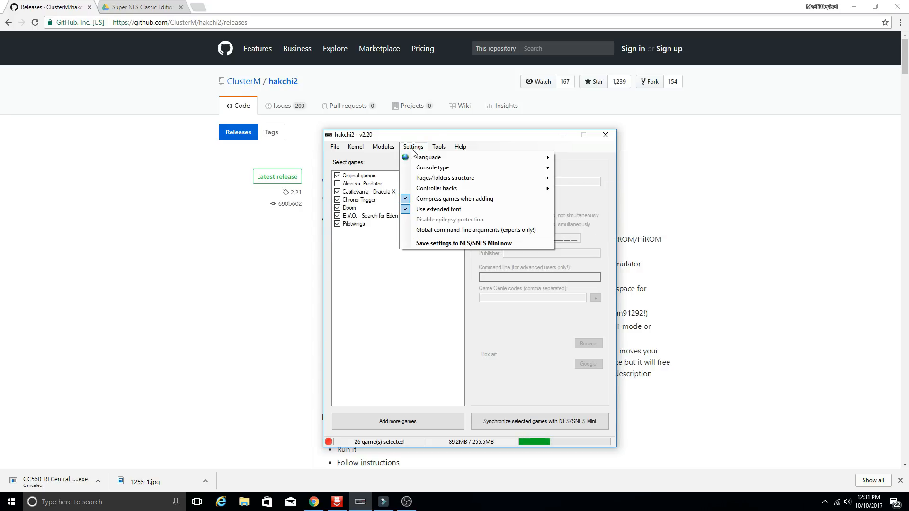
mouse_move(436, 187)
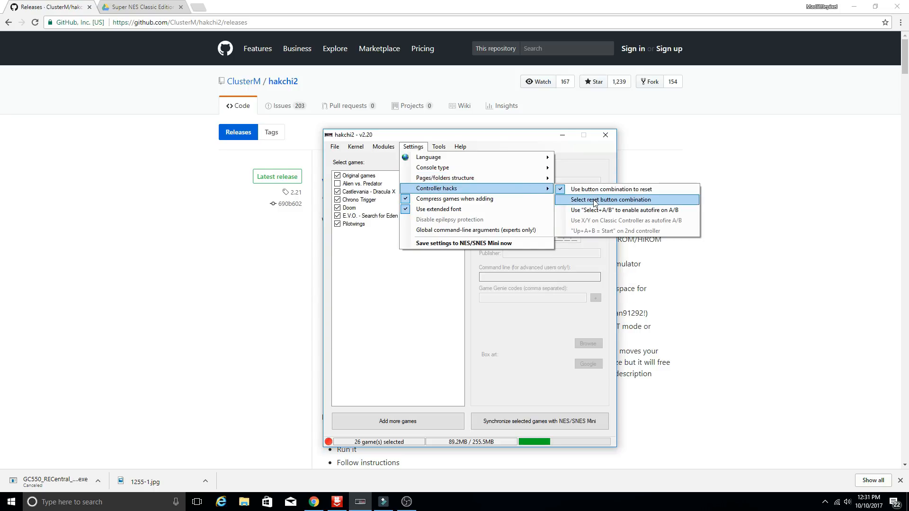
left_click(621, 200)
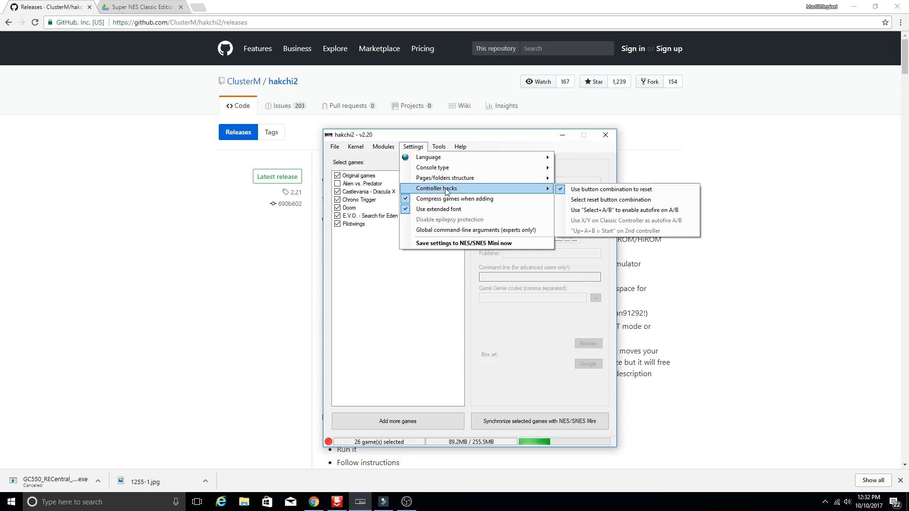
mouse_move(549, 191)
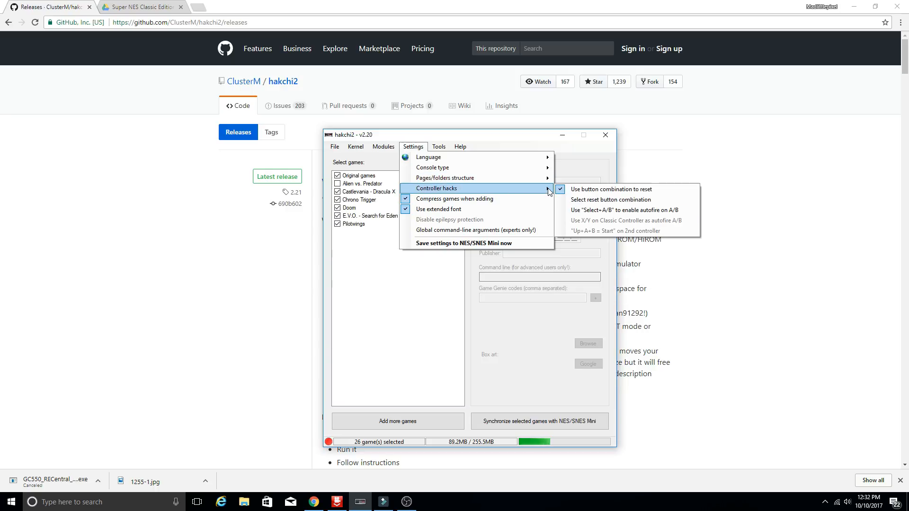
mouse_move(445, 178)
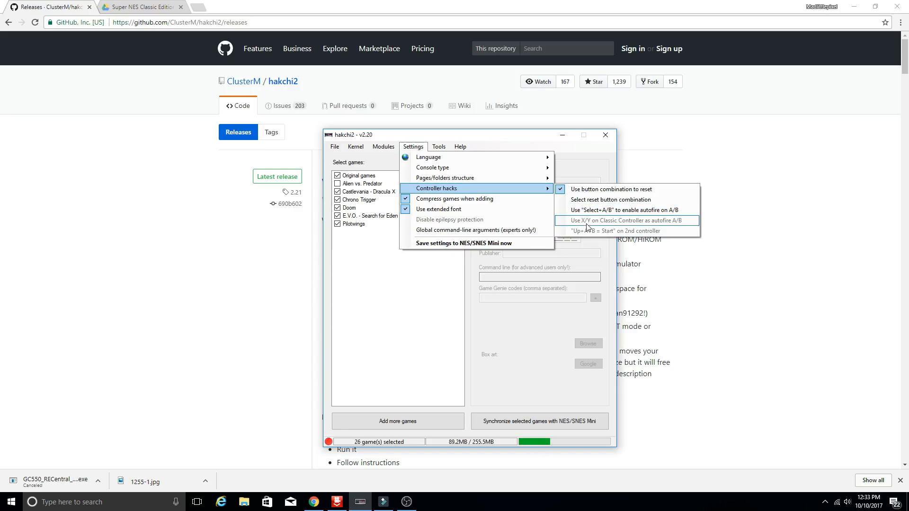
mouse_move(497, 188)
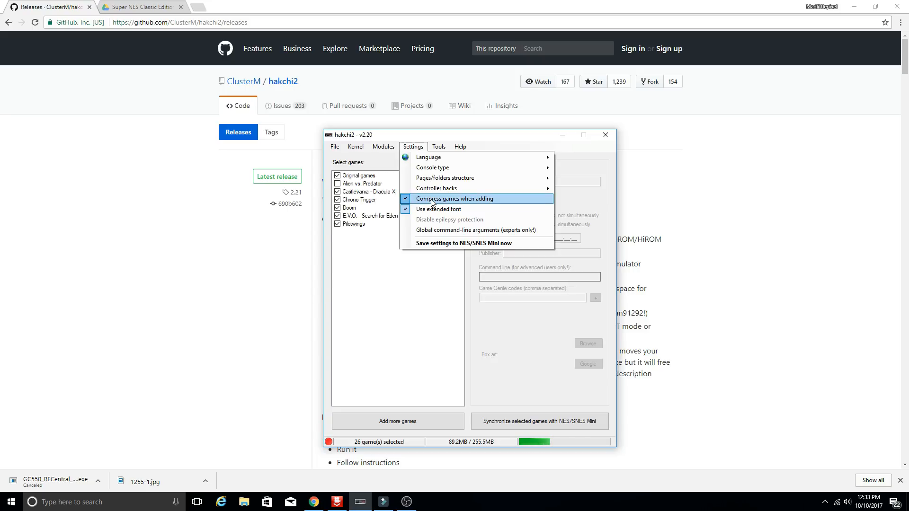
mouse_move(450, 247)
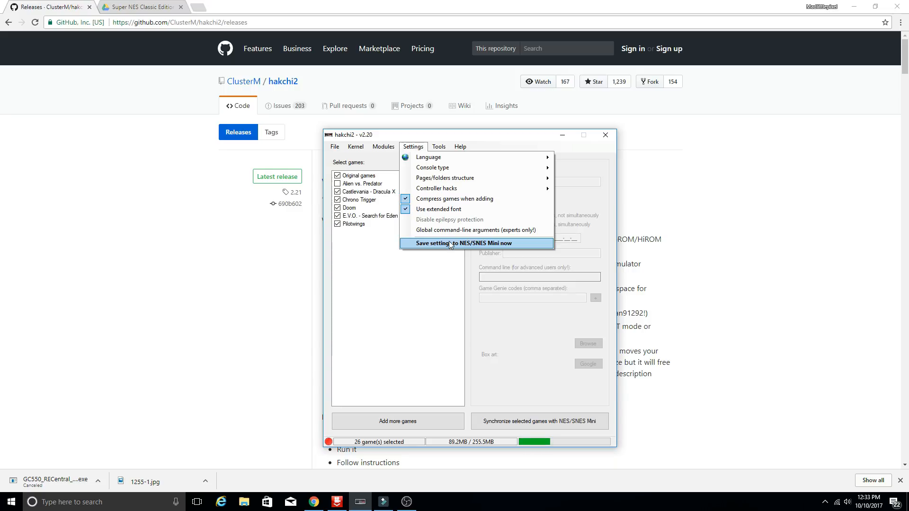
left_click(439, 146)
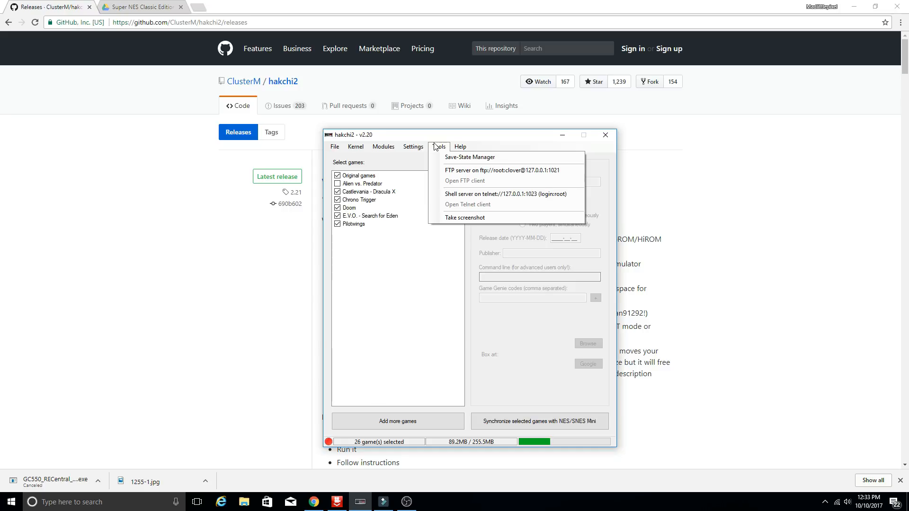
mouse_move(469, 157)
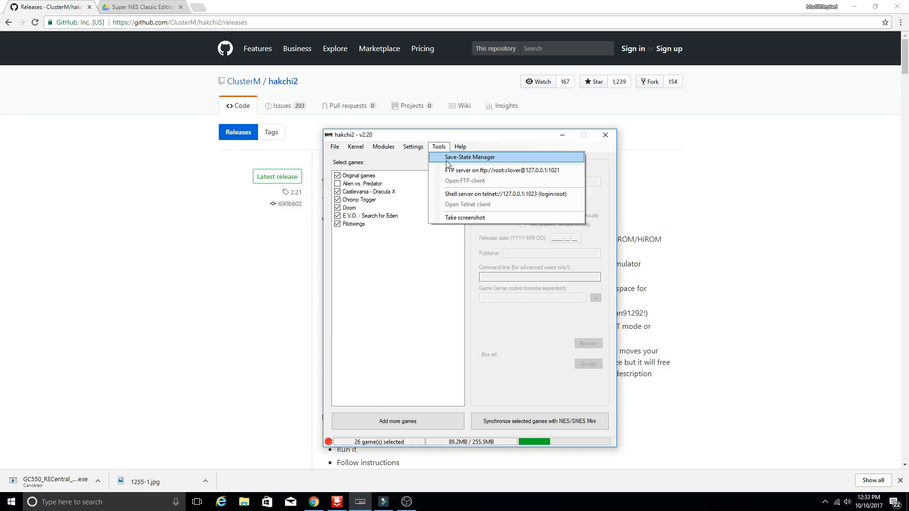
mouse_move(451, 165)
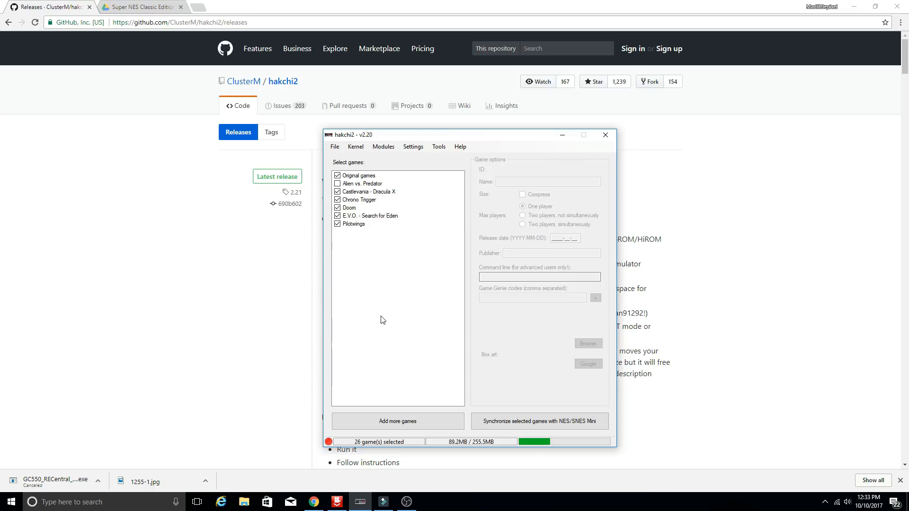
mouse_move(437, 363)
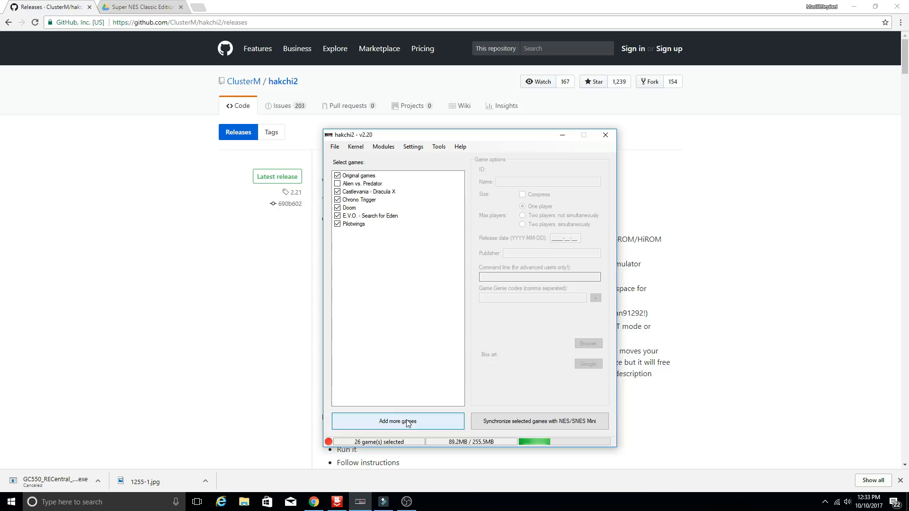
mouse_move(377, 371)
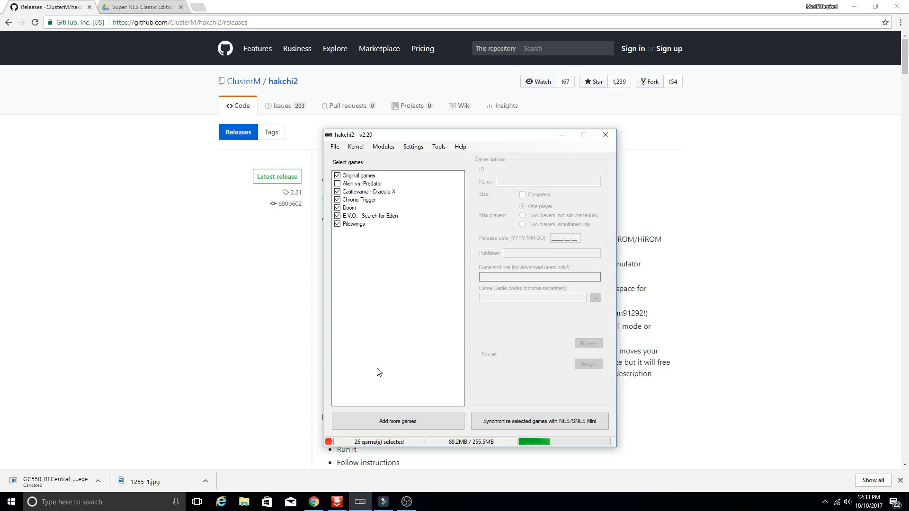
Add the Pilotwings (USA) ROM and set its box art from a Google image search result
left_click(398, 420)
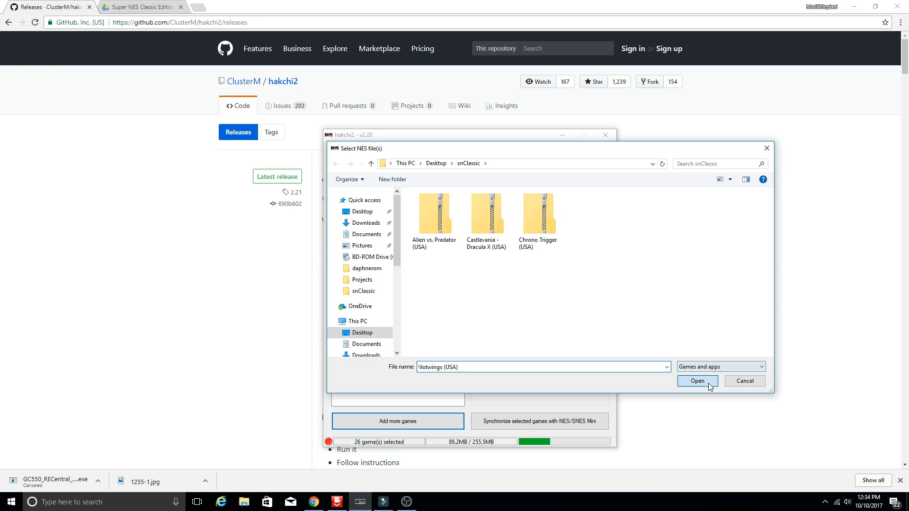
left_click(696, 380)
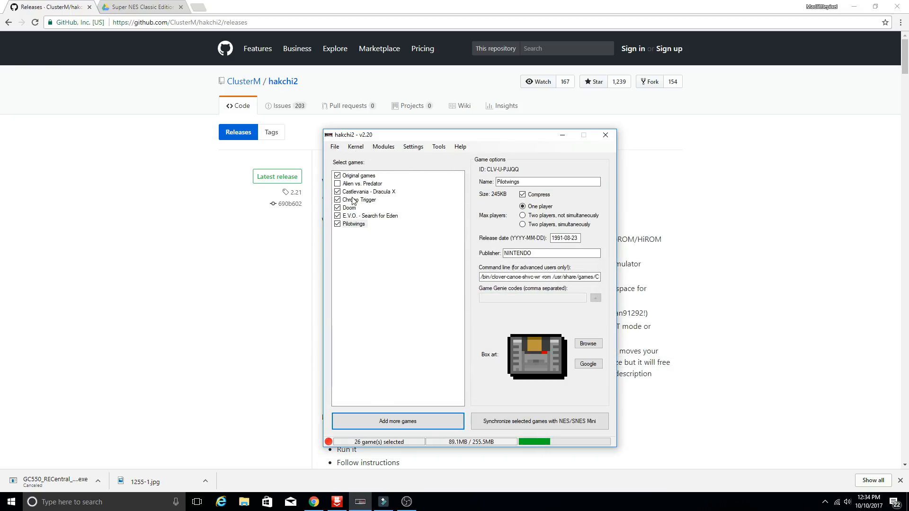
left_click(360, 200)
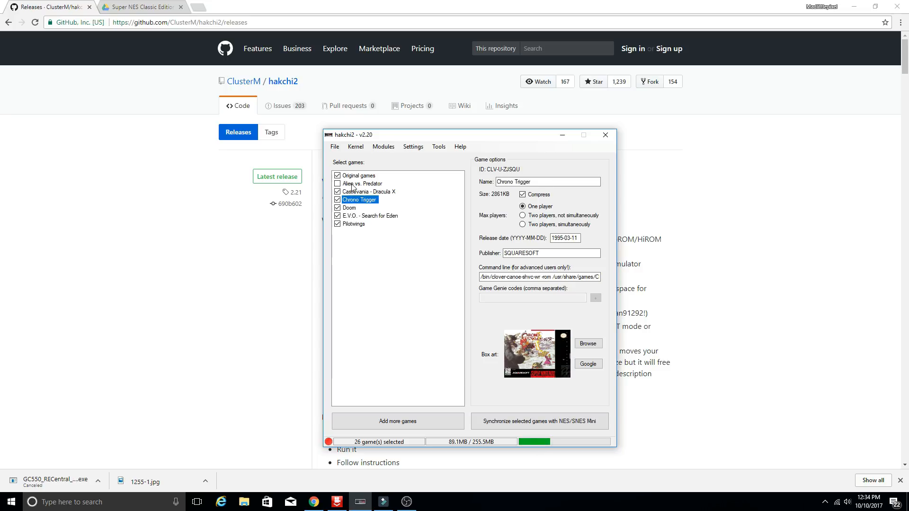
left_click(353, 224)
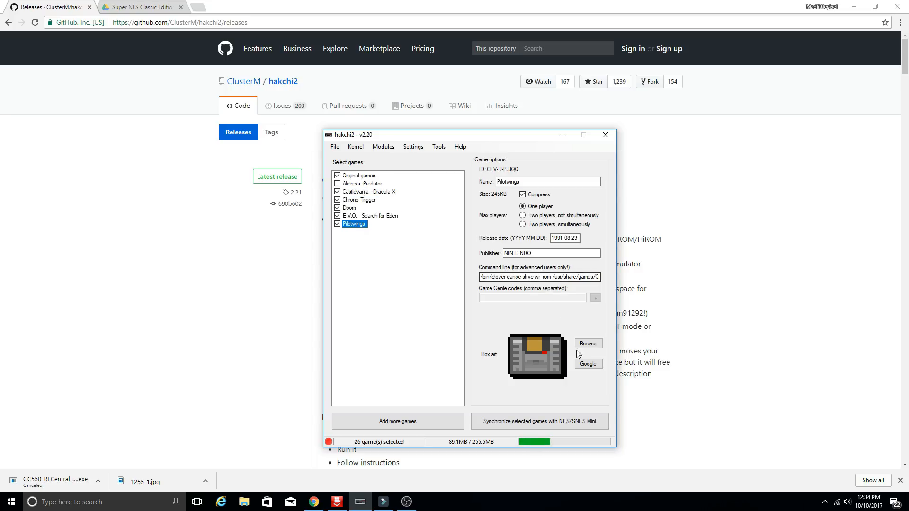
left_click(588, 364)
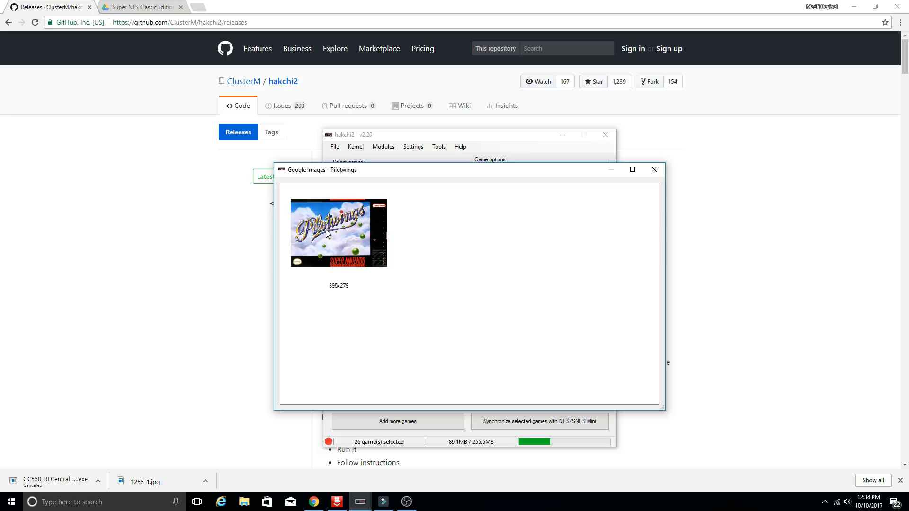
left_click(654, 170)
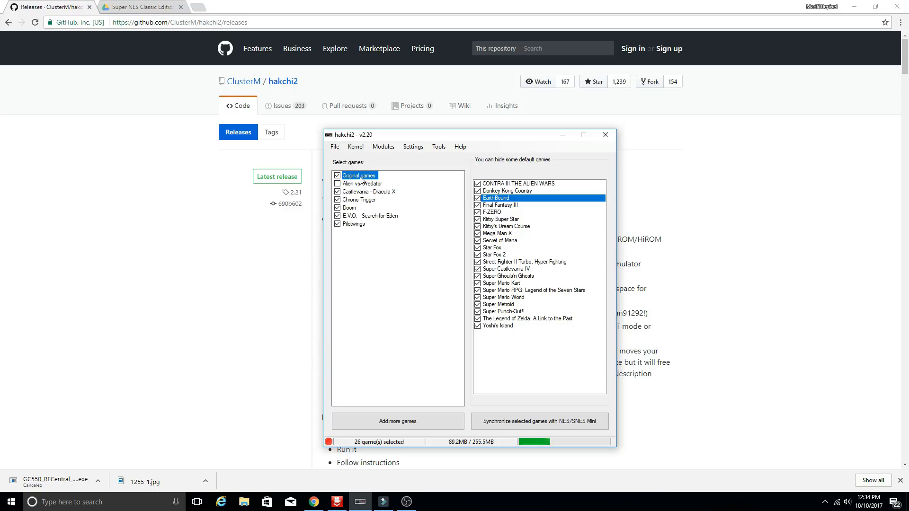
Turn the built-in original games and CONTRA III off and back on, keeping 26 games selected
left_click(338, 176)
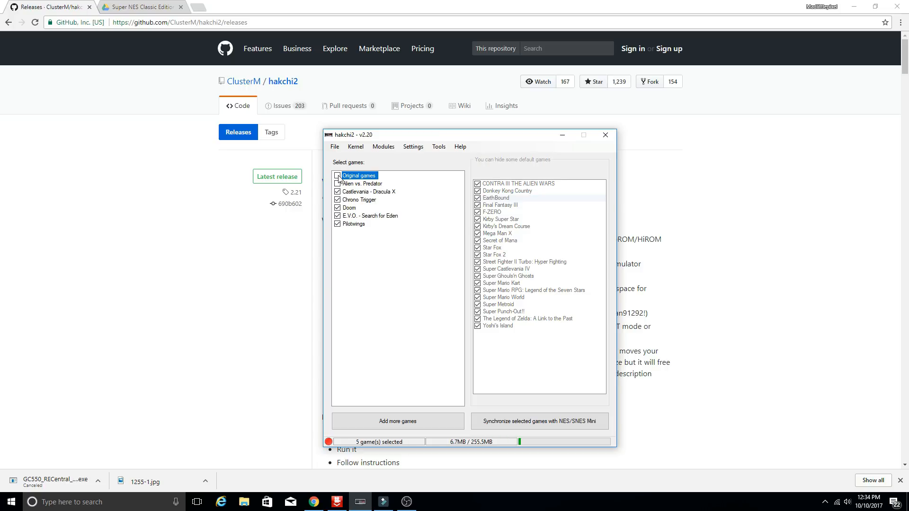
left_click(337, 175)
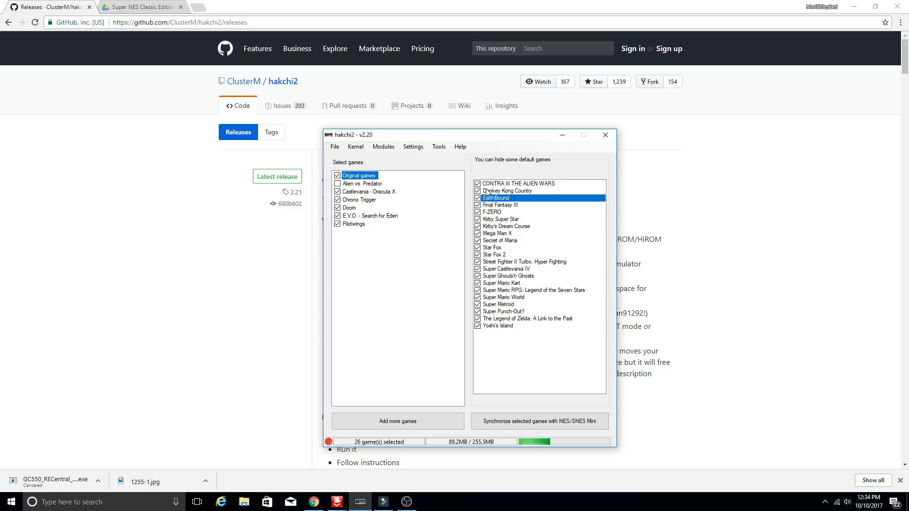
left_click(477, 184)
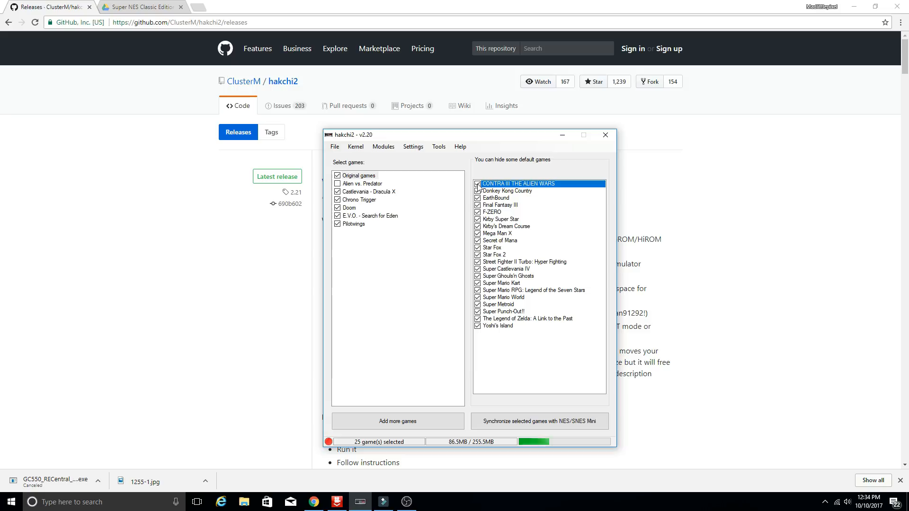
left_click(476, 184)
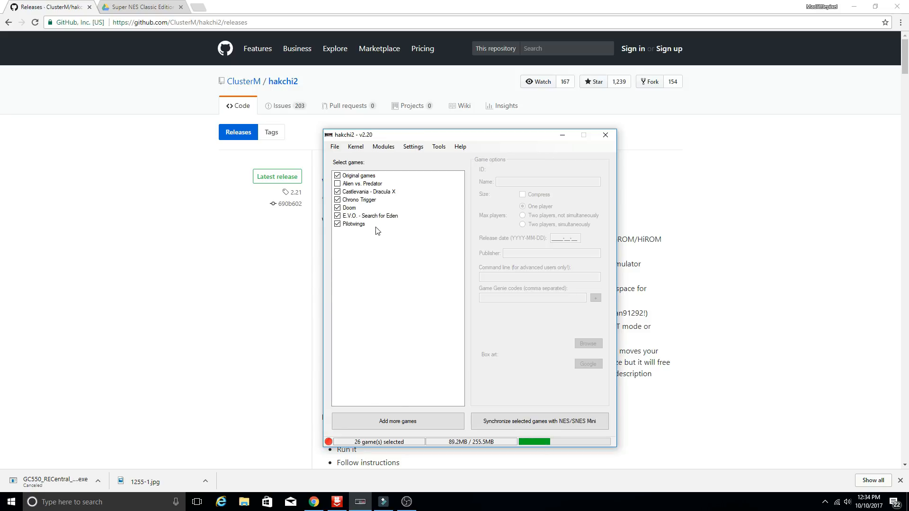
Review the game details for Chrono Trigger, Doom and Pilotwings
left_click(397, 420)
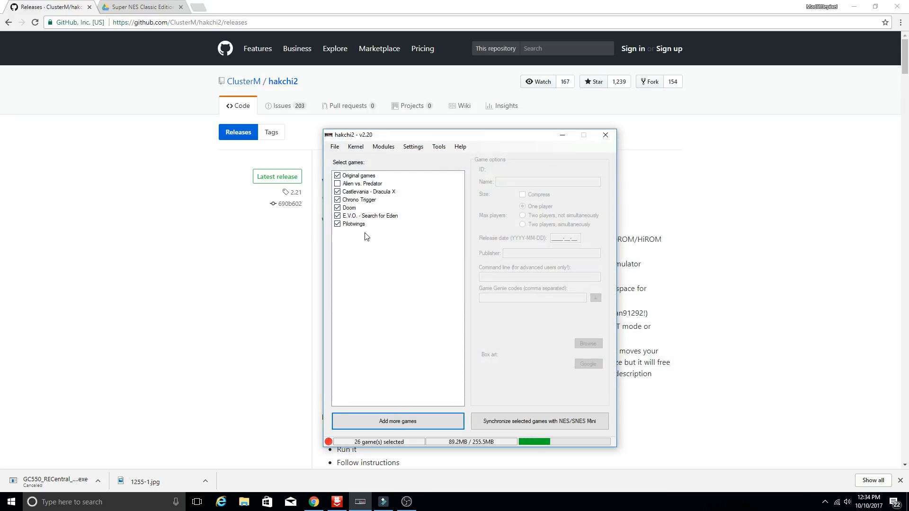
left_click(360, 200)
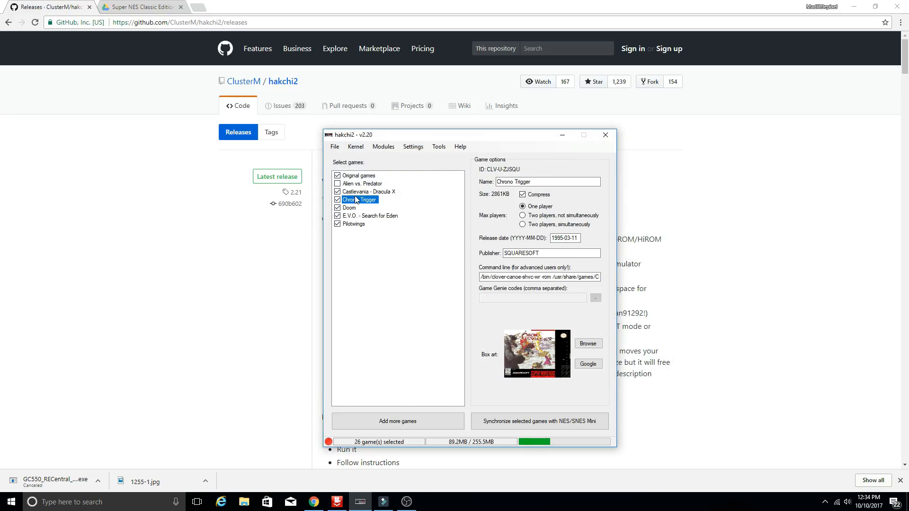
left_click(348, 207)
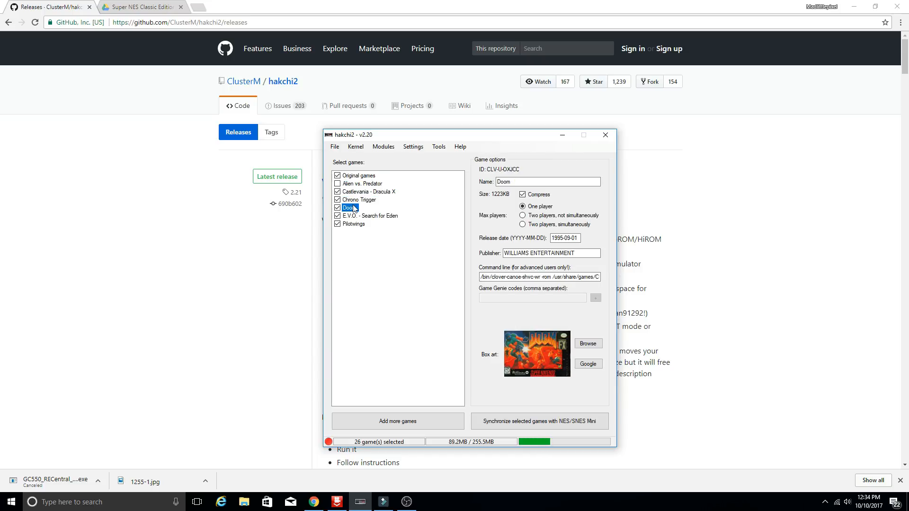
left_click(353, 223)
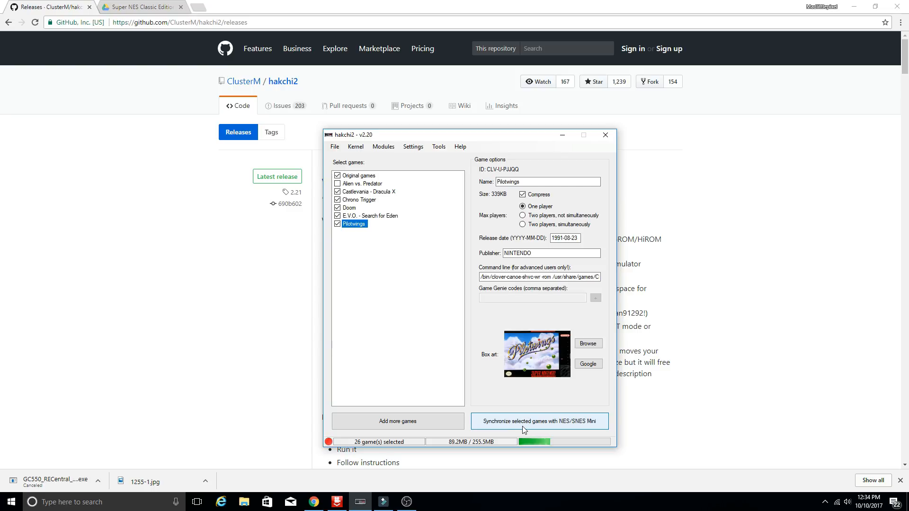
Synchronize the 26 selected games to the SNES Classic Mini and acknowledge the Done! notice
left_click(538, 420)
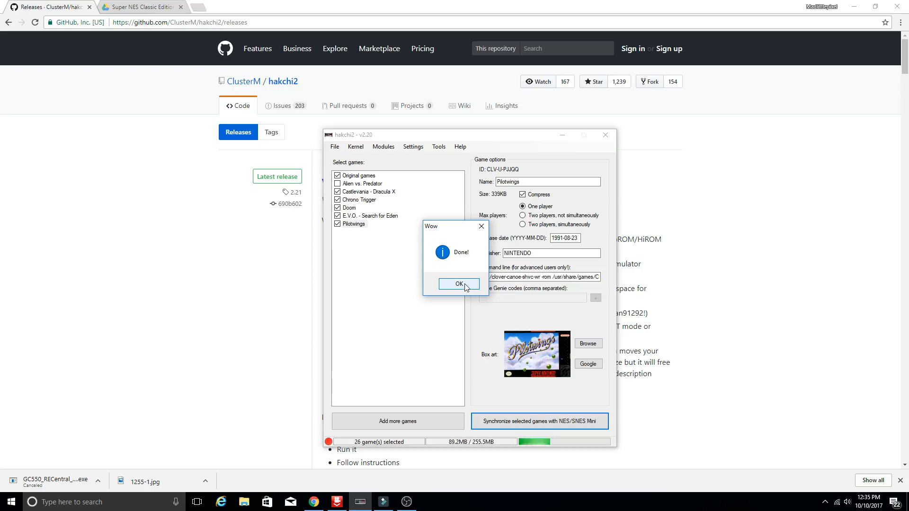
left_click(458, 283)
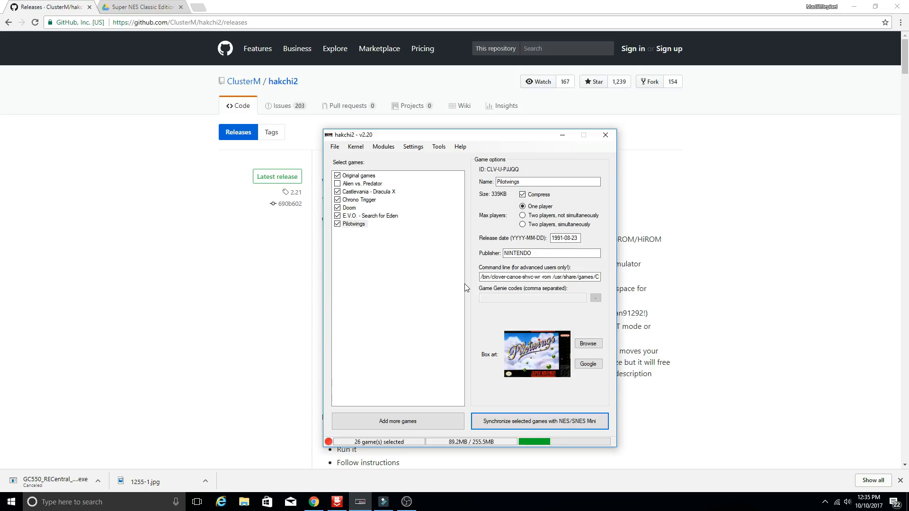
mouse_move(557, 406)
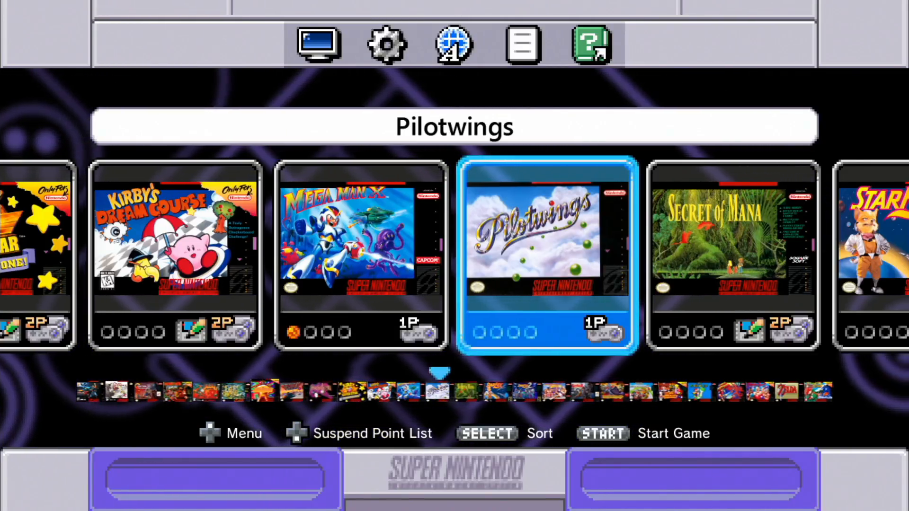
Browse the SNES Classic game carousel to confirm Pilotwings and Doom appear among the titles
scroll("right", 3)
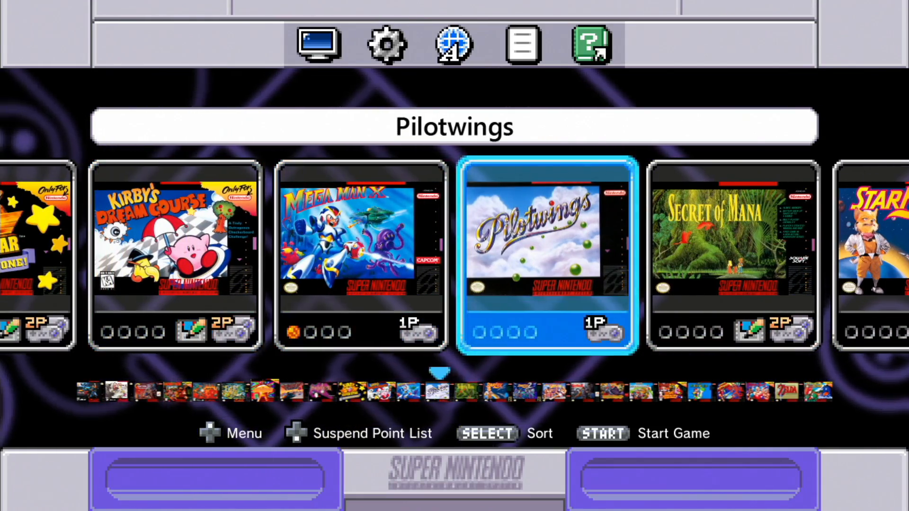
scroll("left", 3)
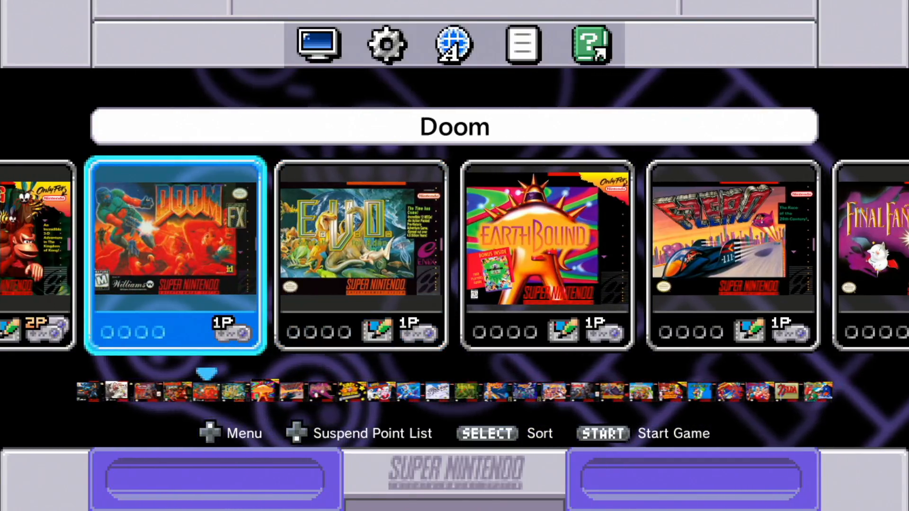
scroll("left", 3)
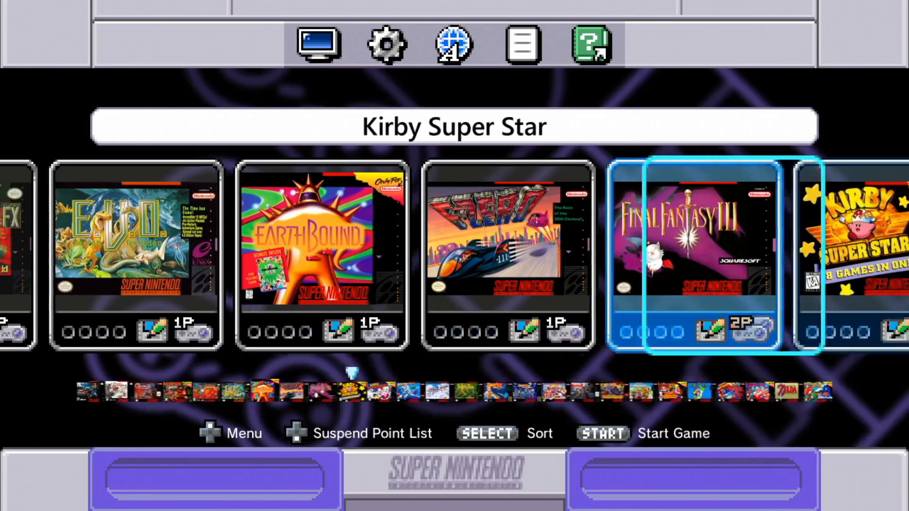
scroll("right", 3)
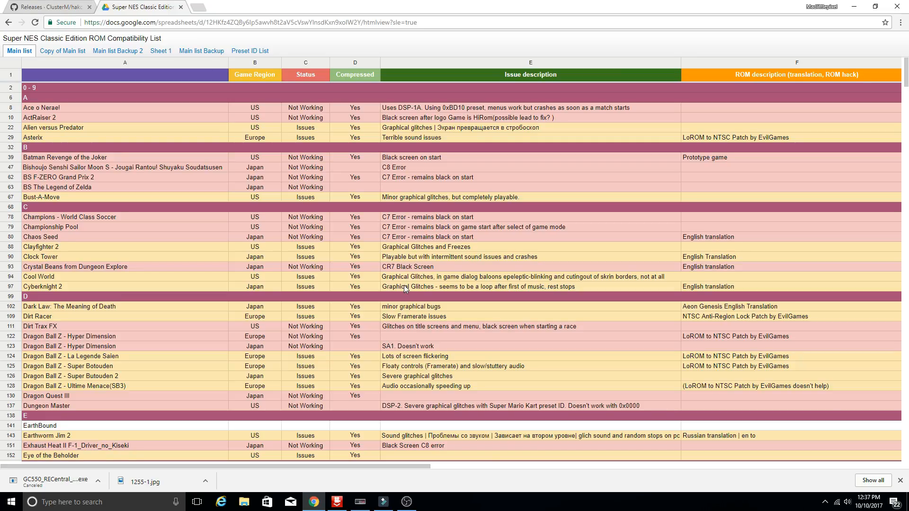
mouse_move(191, 158)
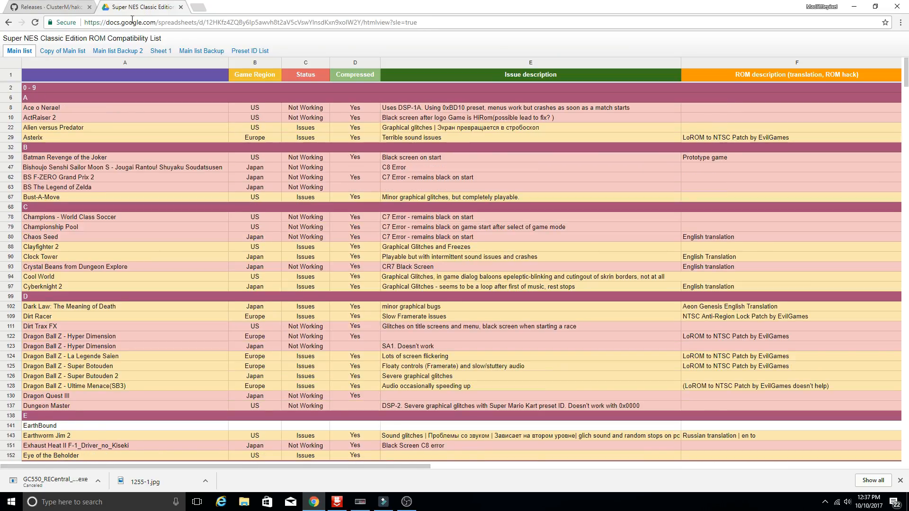
mouse_move(208, 261)
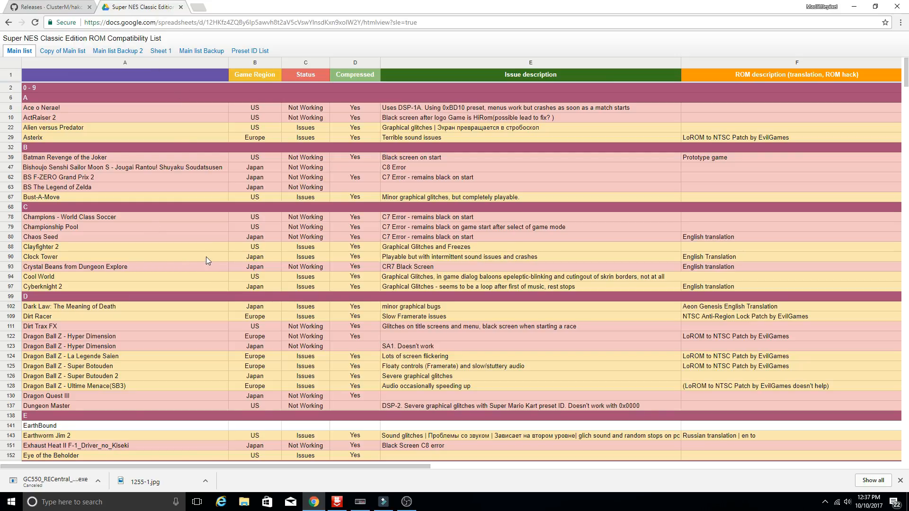
Scroll through the Main list sheet reviewing which SNES Classic ROMs work or have issues
scroll("down", 3)
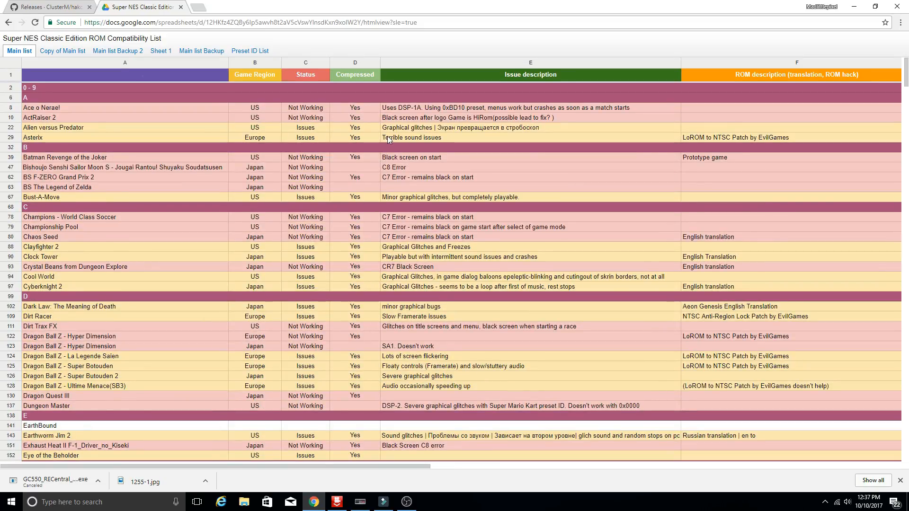
mouse_move(2, 107)
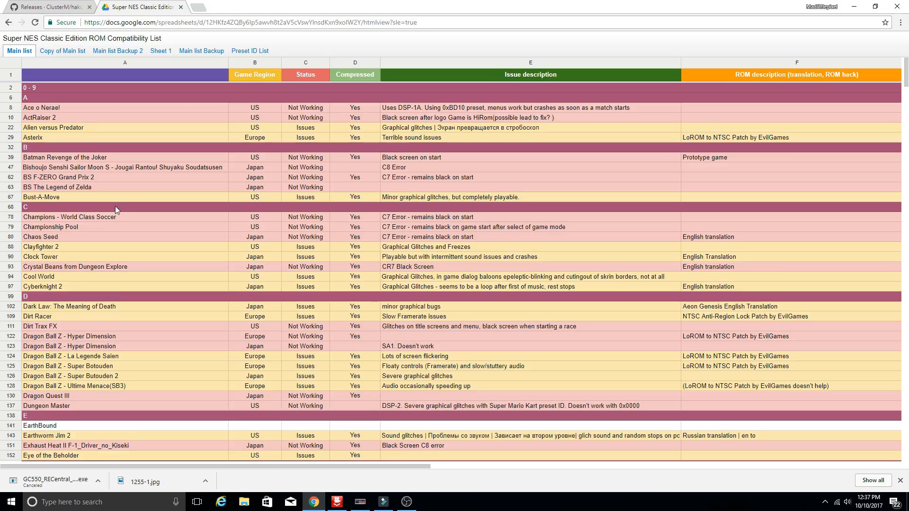
mouse_move(109, 215)
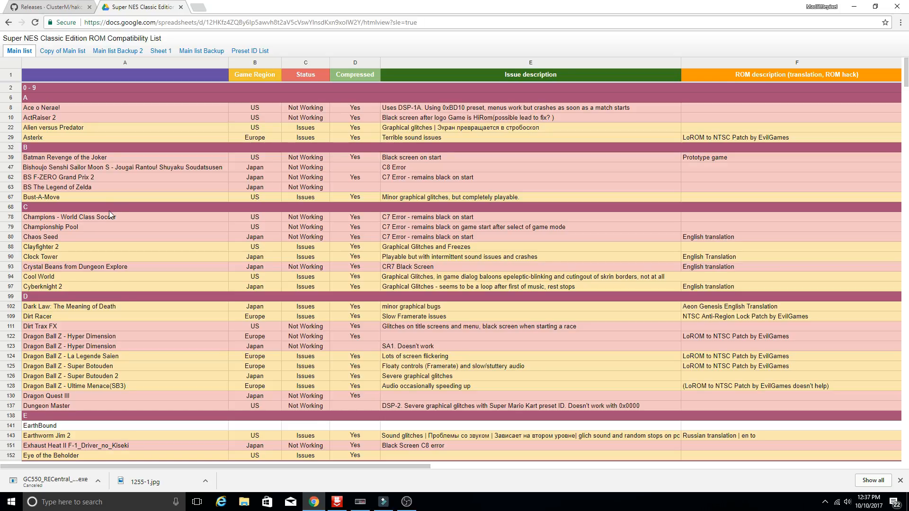
mouse_move(106, 257)
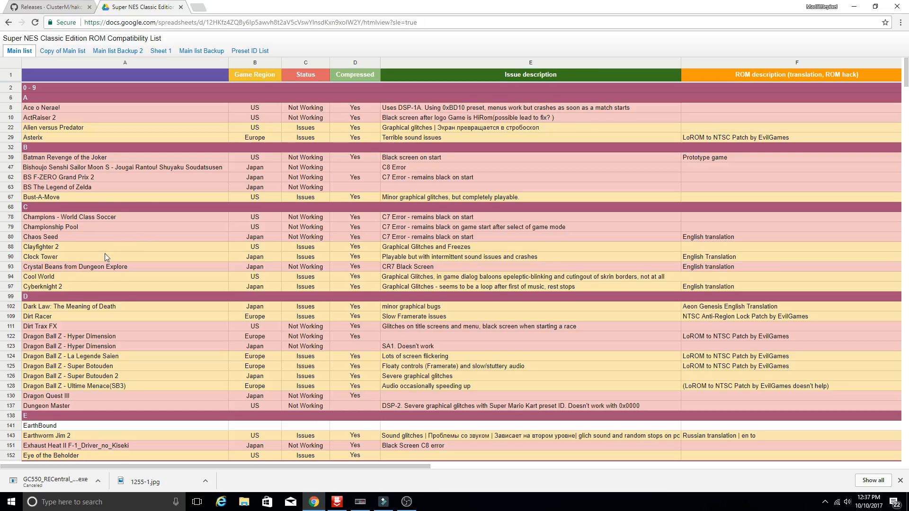
mouse_move(226, 293)
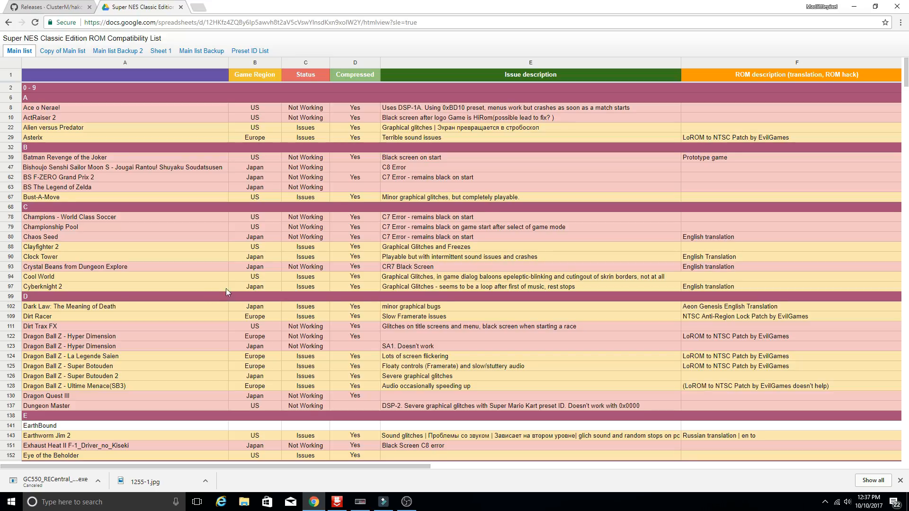
scroll("down", 3)
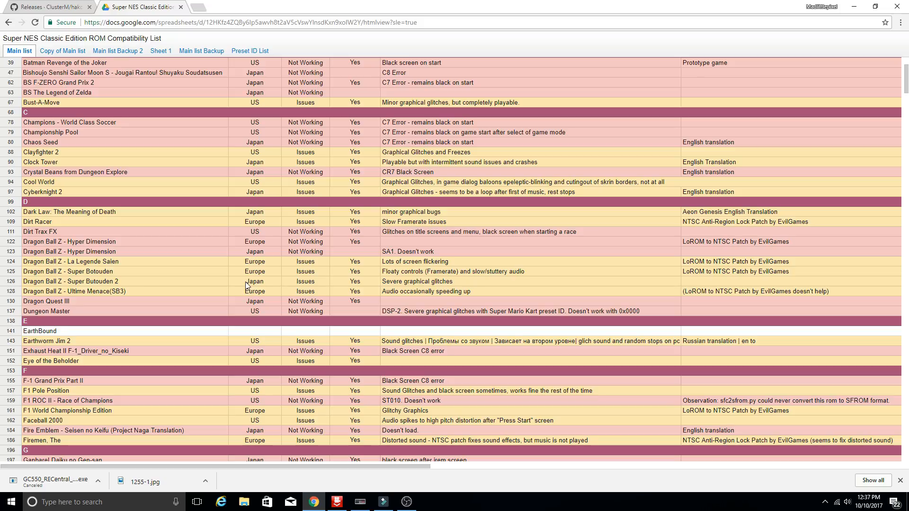
mouse_move(235, 282)
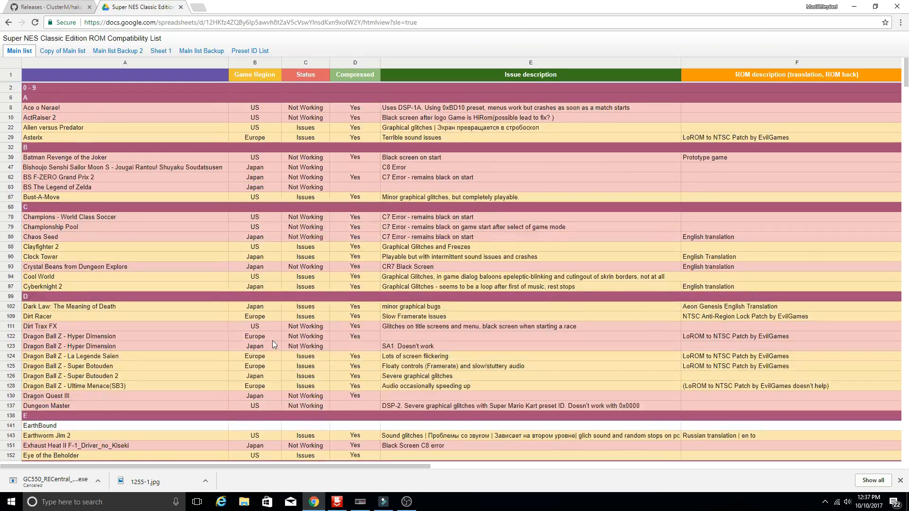
mouse_move(266, 343)
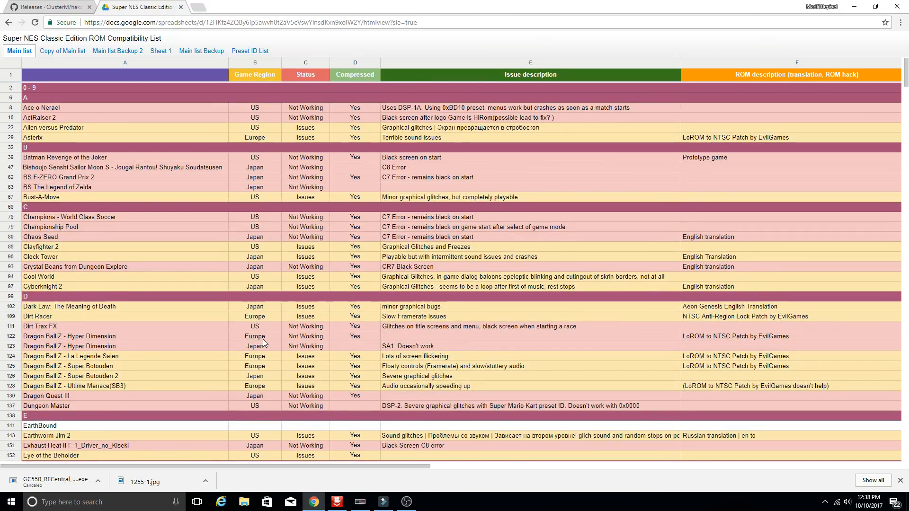
scroll("down", 3)
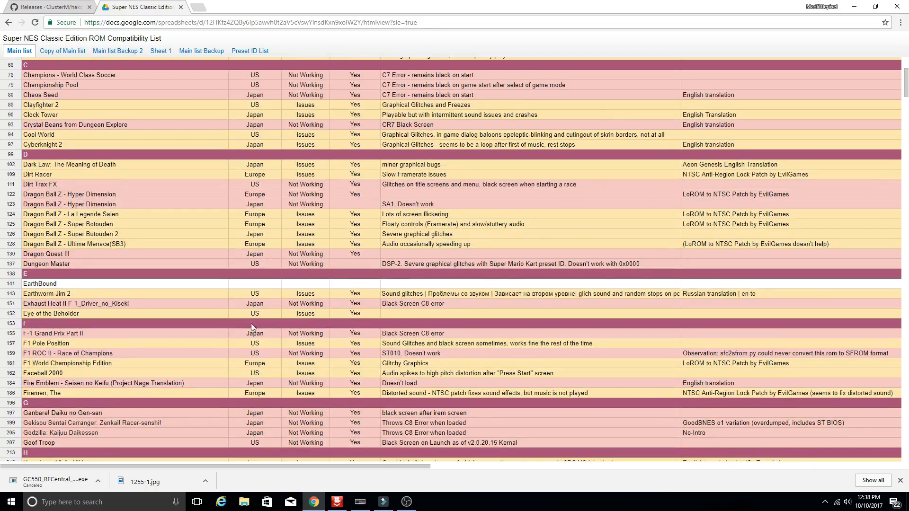
mouse_move(268, 303)
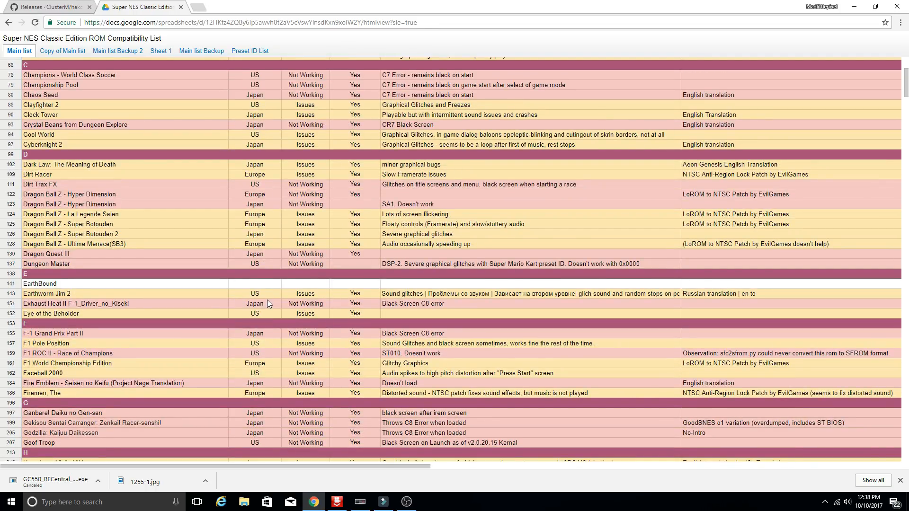
scroll("down", 3)
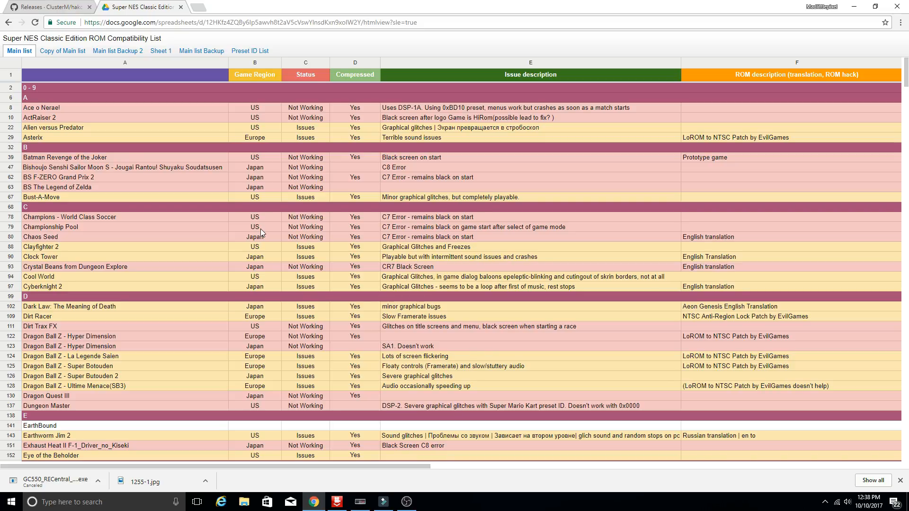
mouse_move(326, 223)
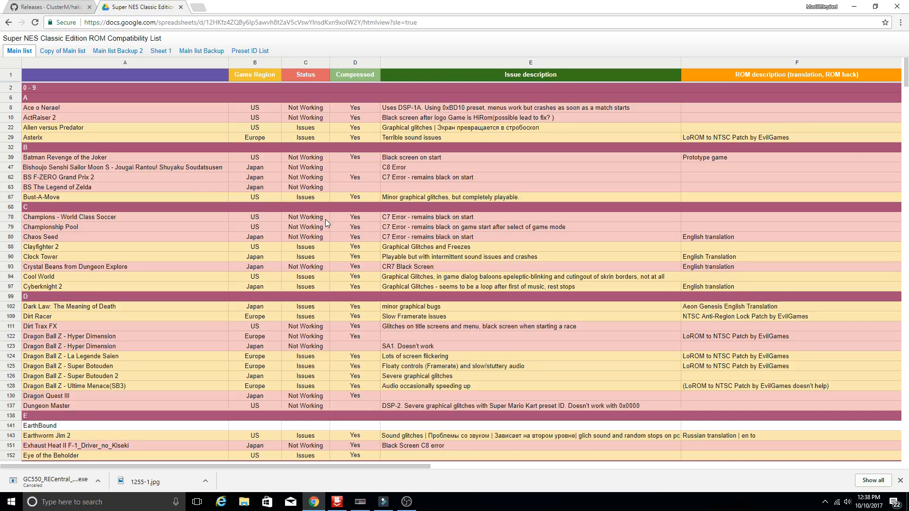
mouse_move(306, 317)
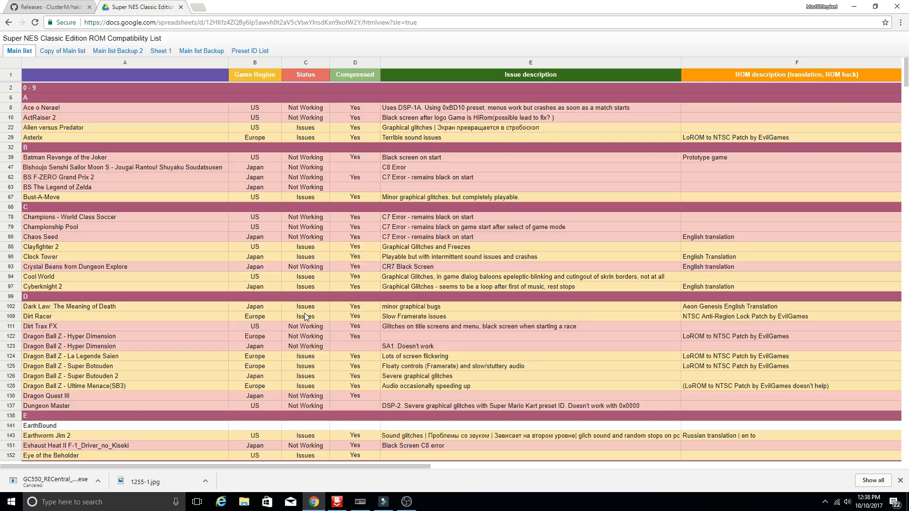
mouse_move(306, 313)
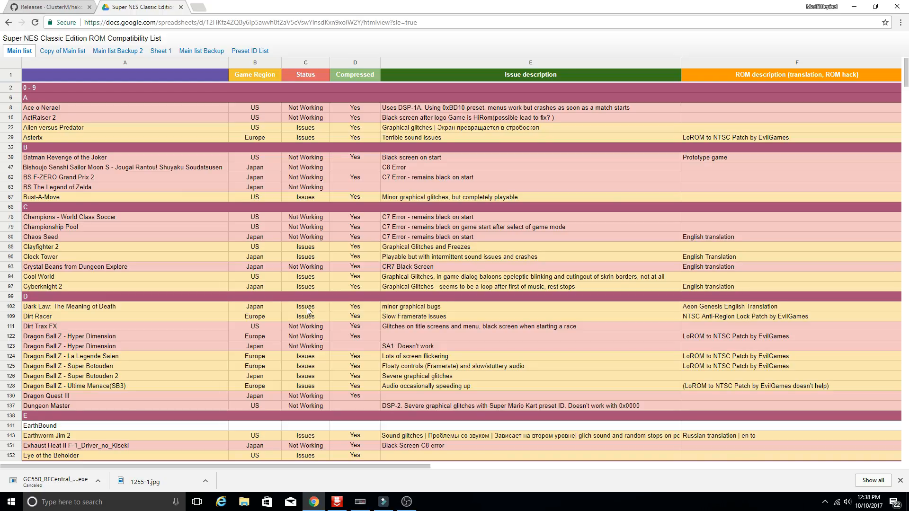